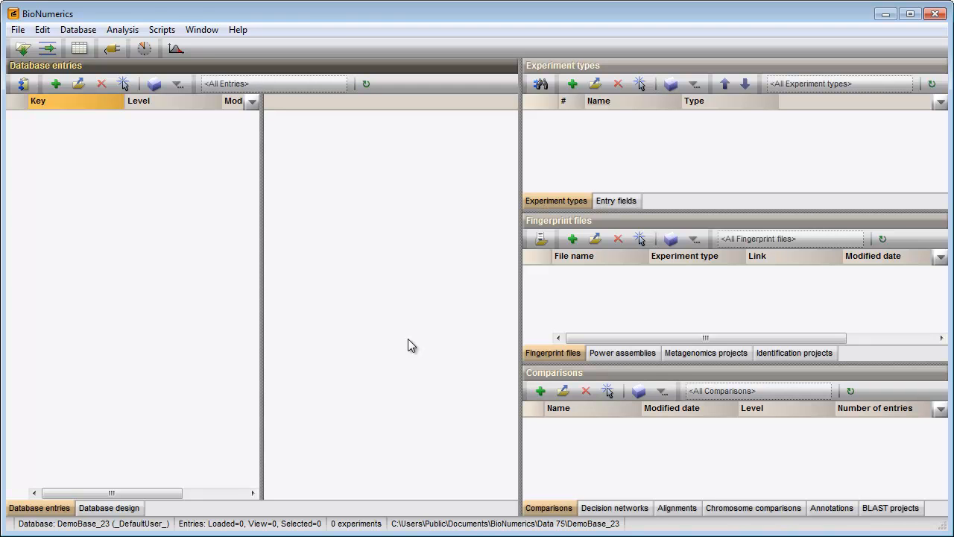
{"action": "mouse_move", "coordinate": [24, 48]}
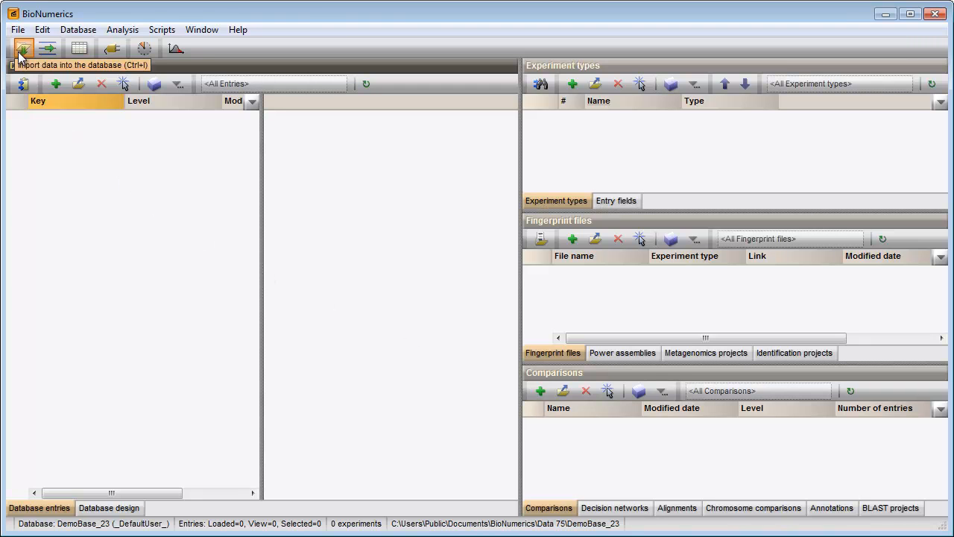
Start the Import peak table wizard from the Fingerprint type data import options.
{"action": "left_click", "coordinate": [24, 48]}
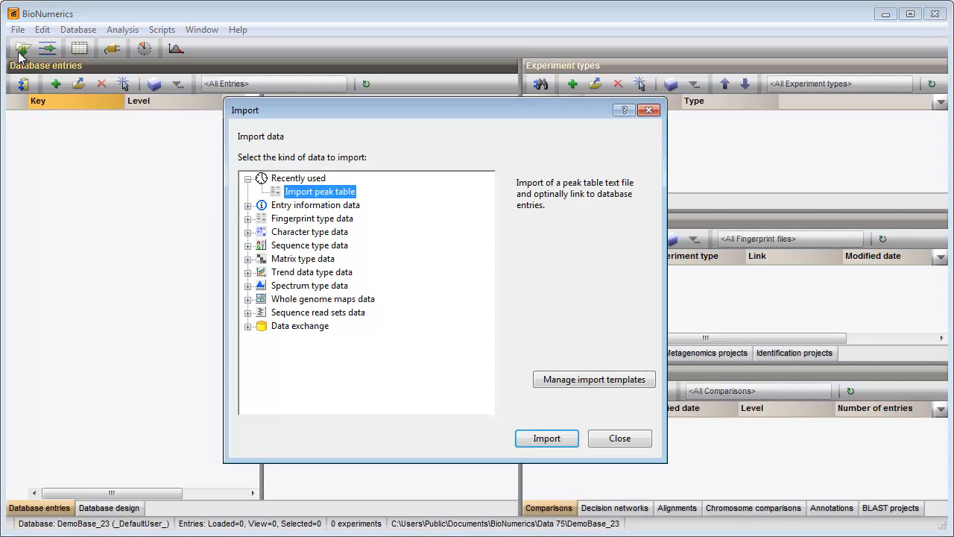
{"action": "left_click", "coordinate": [247, 217]}
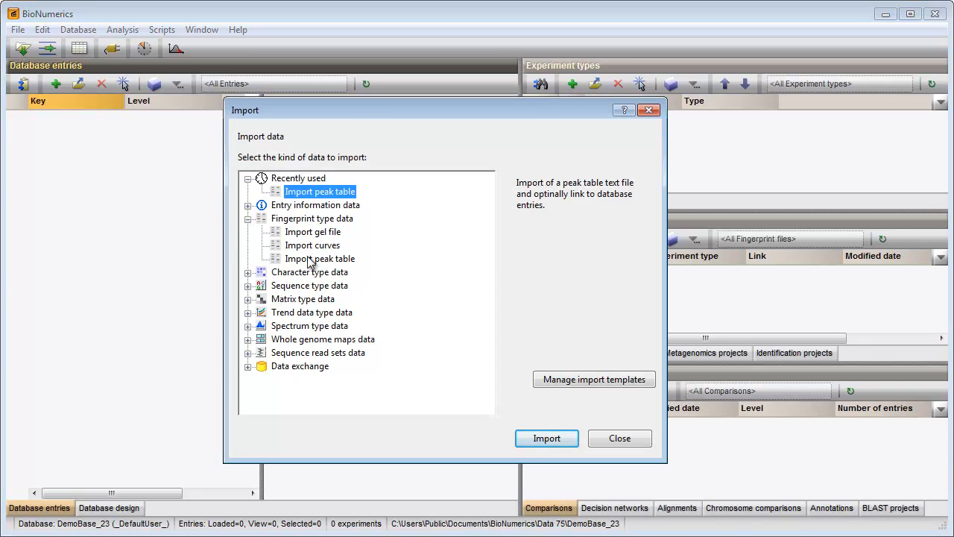
{"action": "left_click", "coordinate": [319, 257]}
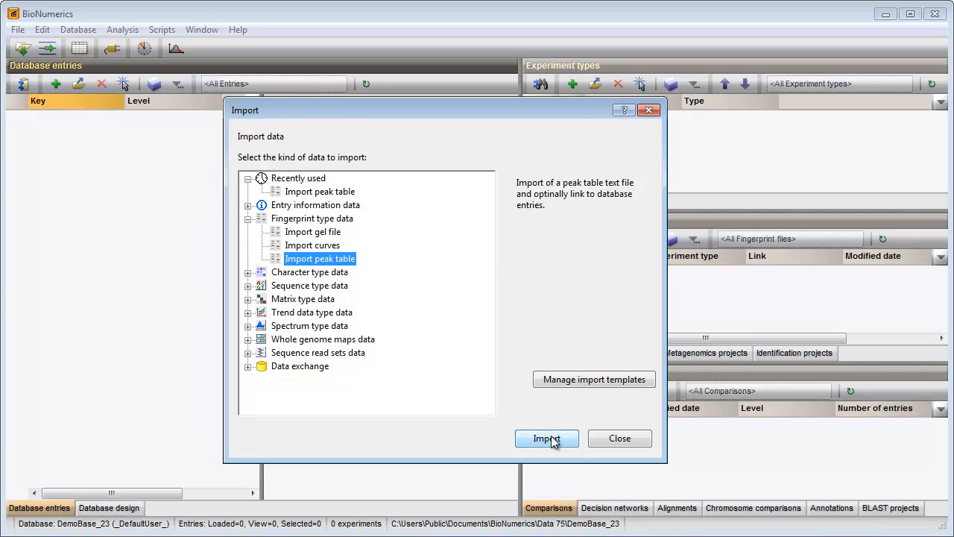
{"action": "left_click", "coordinate": [545, 438]}
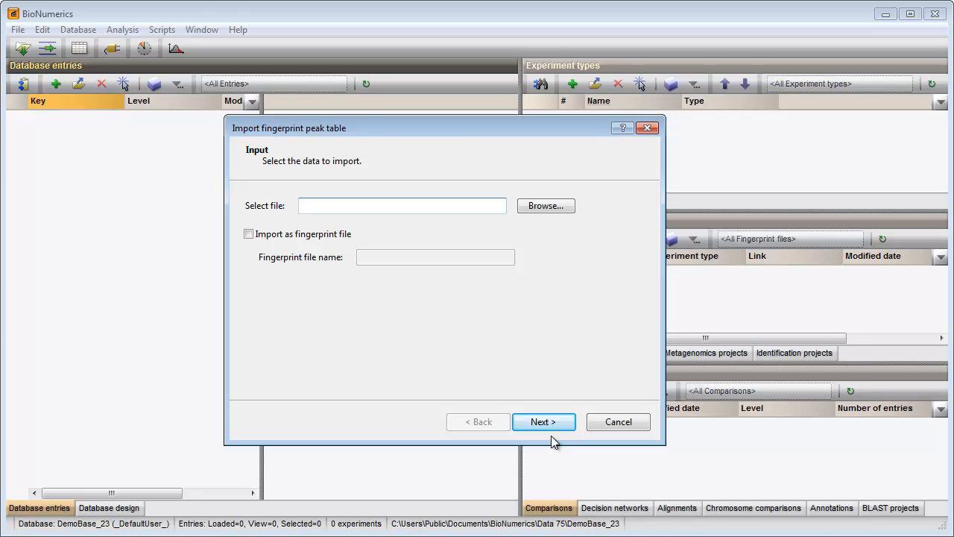
Choose the peak table file, import it as fingerprint file Beckman1 and continue to templates.
{"action": "left_click", "coordinate": [546, 205]}
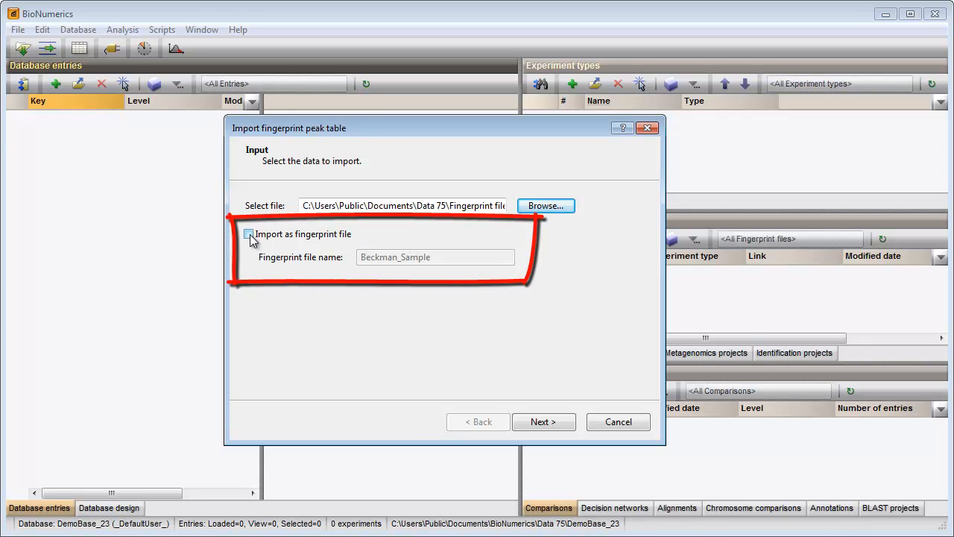
{"action": "left_click", "coordinate": [250, 234]}
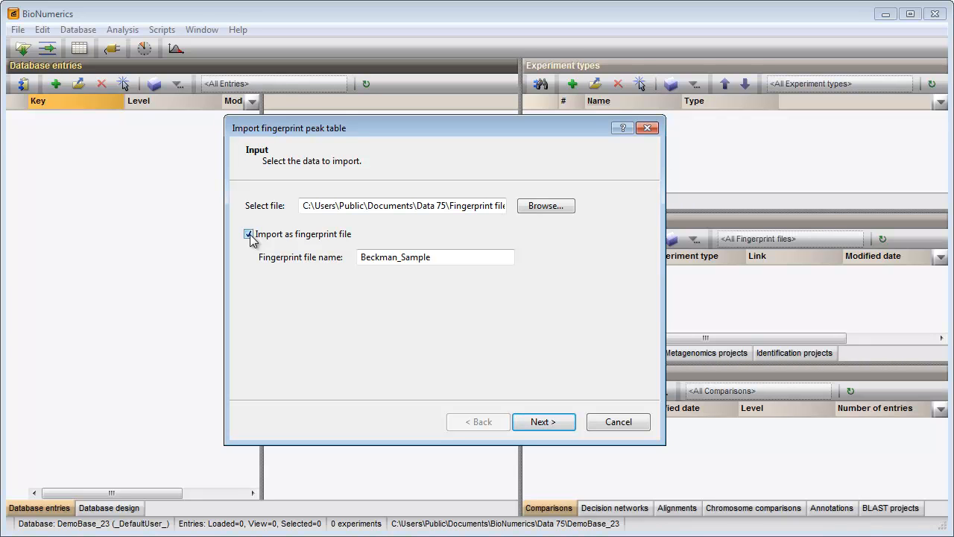
{"action": "left_click", "coordinate": [247, 233]}
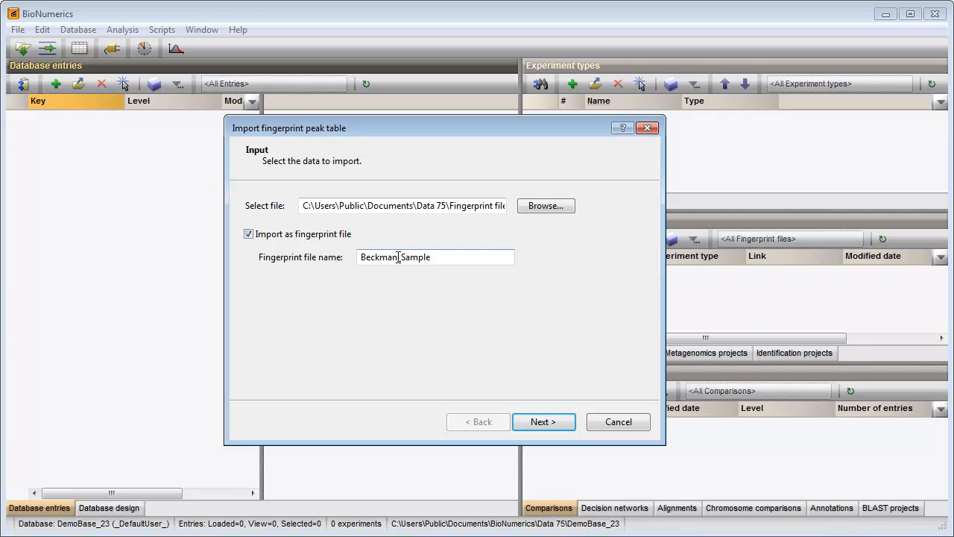
{"action": "double_click", "coordinate": [415, 256]}
{"action": "type", "text": "1"}
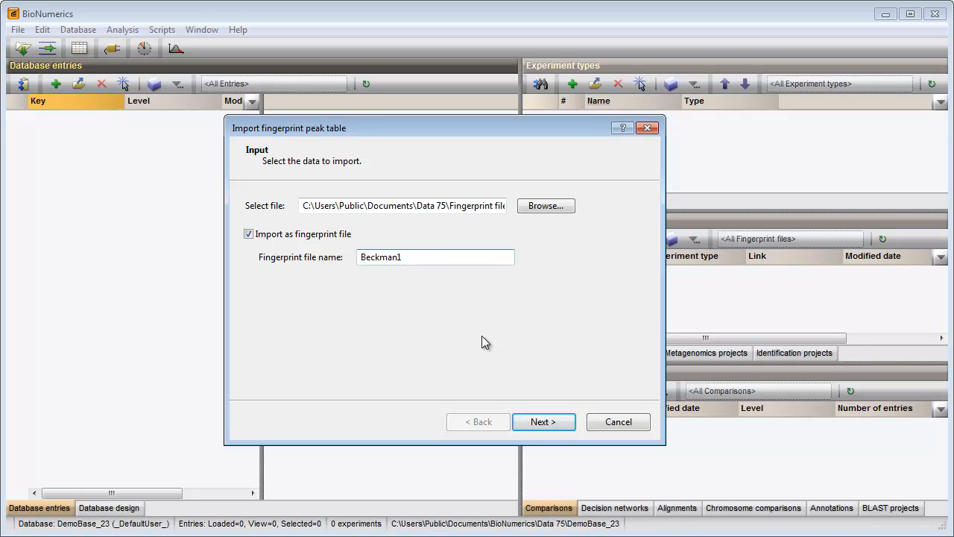
{"action": "left_click", "coordinate": [543, 421]}
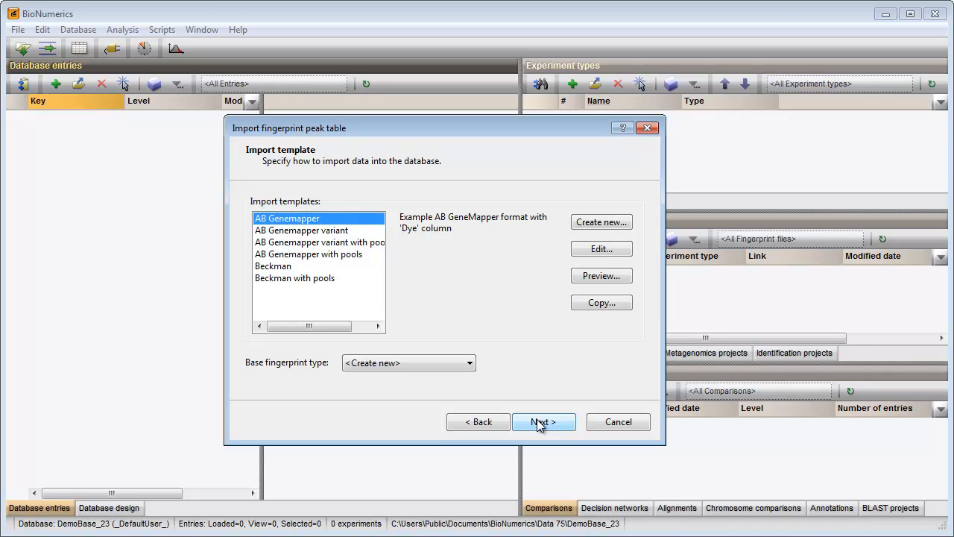
Select the Beckman with pools import template.
{"action": "left_click", "coordinate": [295, 277]}
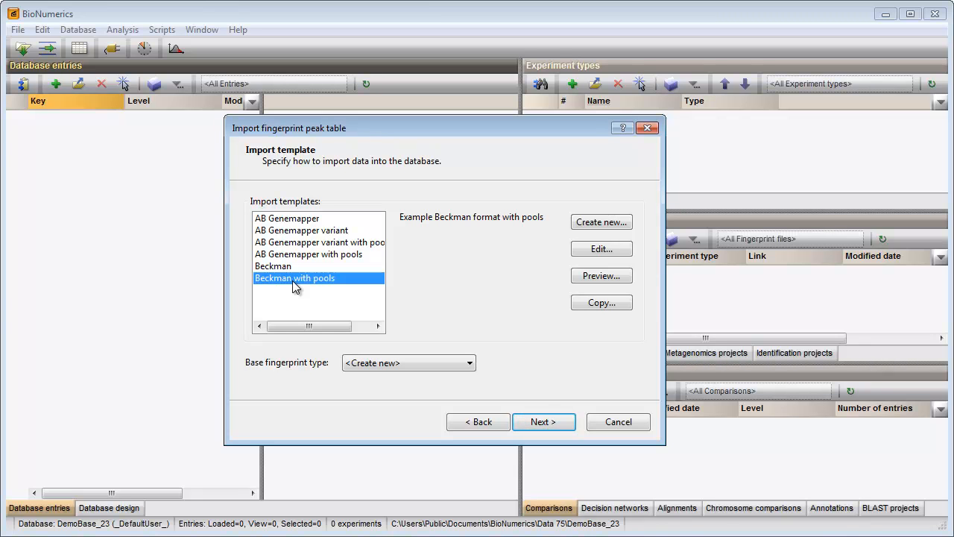
{"action": "mouse_move", "coordinate": [522, 276]}
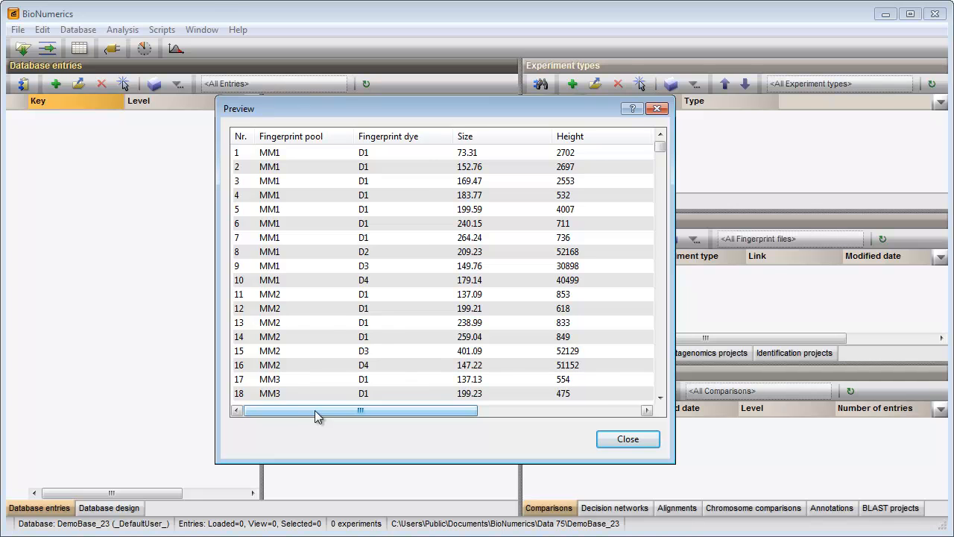
Scroll through the previewed pool, dye, size, height, area and marker columns, then close the preview.
{"action": "left_click_drag", "start_coordinate": [316, 410], "coordinate": [388, 410]}
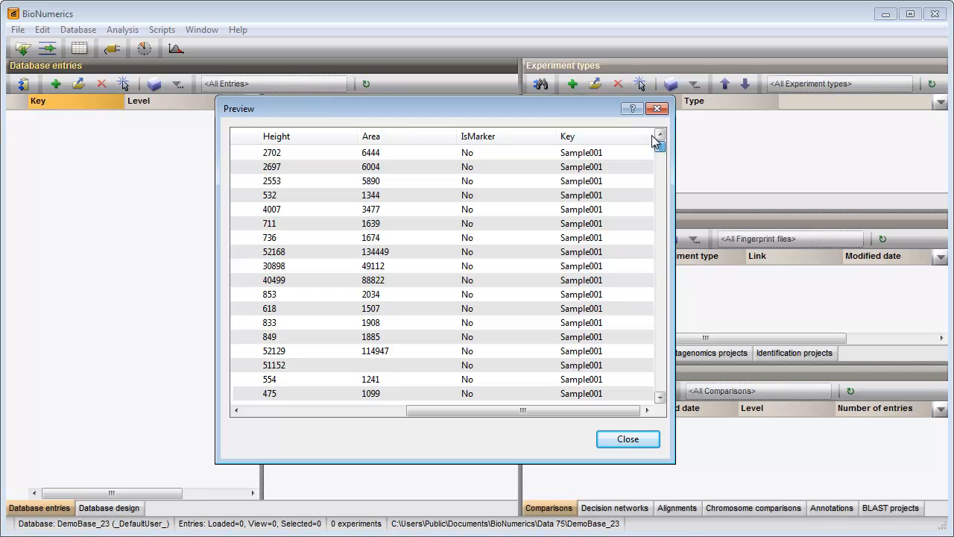
{"action": "left_click_drag", "start_coordinate": [522, 410], "coordinate": [357, 410]}
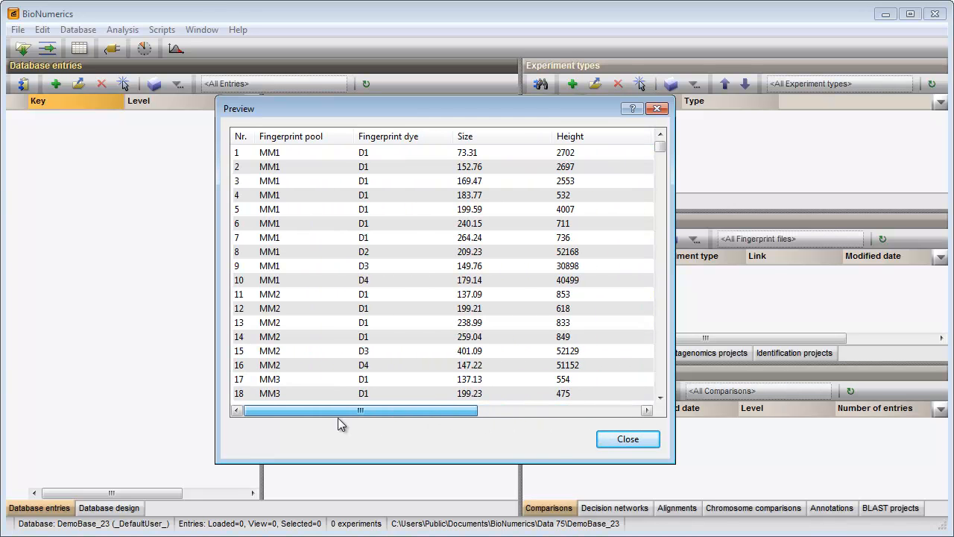
{"action": "left_click", "coordinate": [626, 438]}
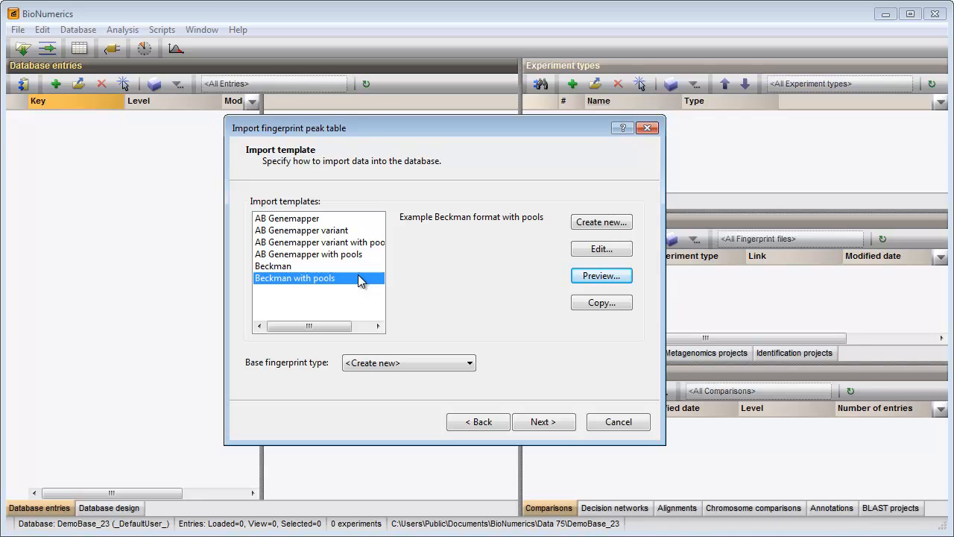
{"action": "mouse_move", "coordinate": [601, 222]}
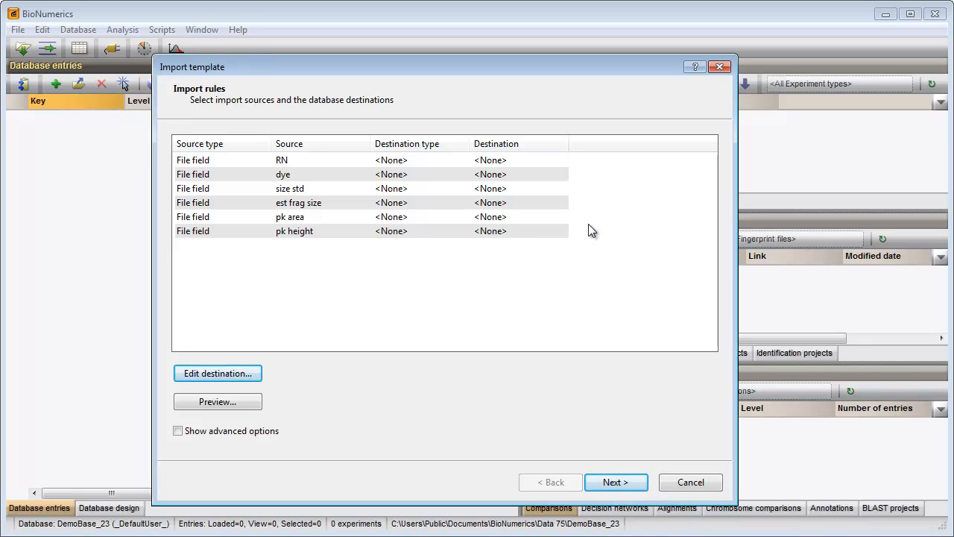
{"action": "mouse_move", "coordinate": [304, 164]}
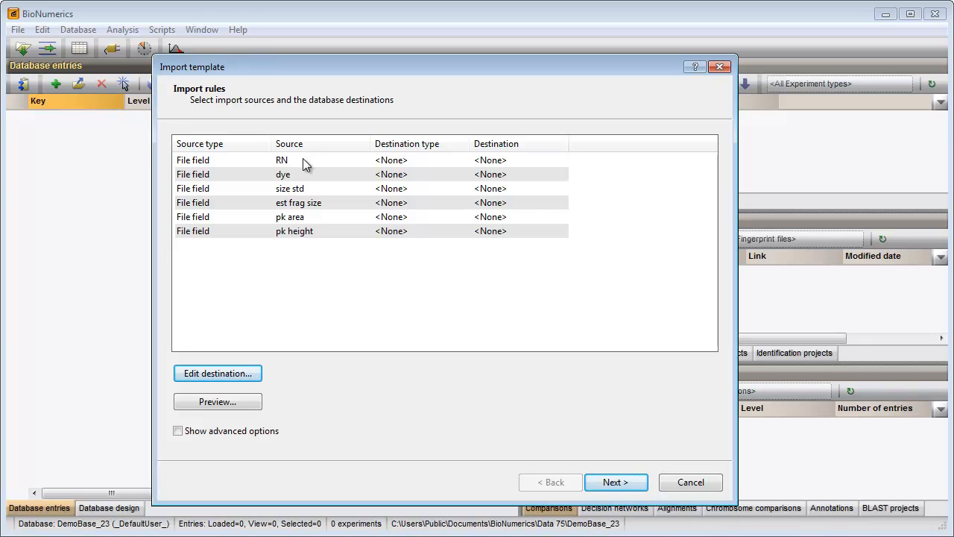
Map the RN file field to Entry information Key and preview keys like Sample001_MM1.
{"action": "left_click", "coordinate": [282, 160]}
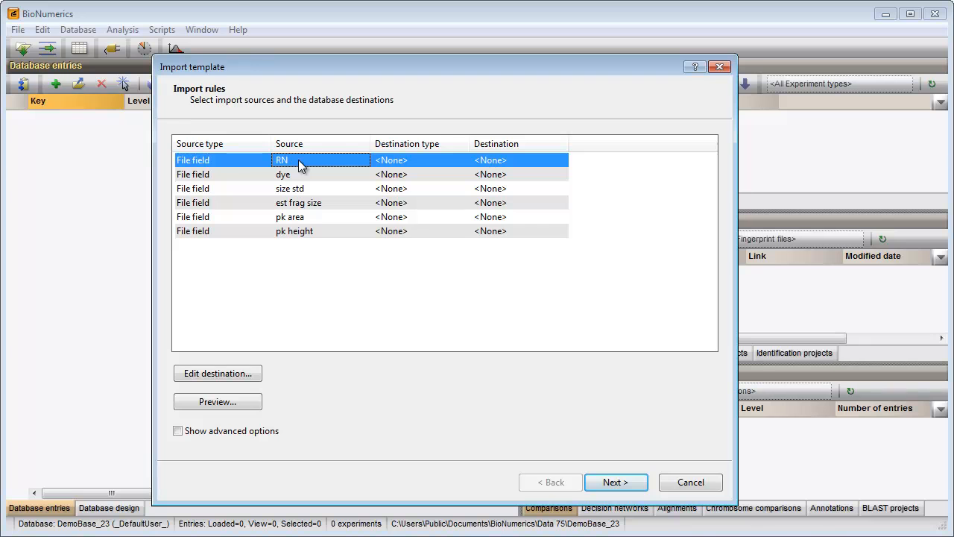
{"action": "mouse_move", "coordinate": [252, 324]}
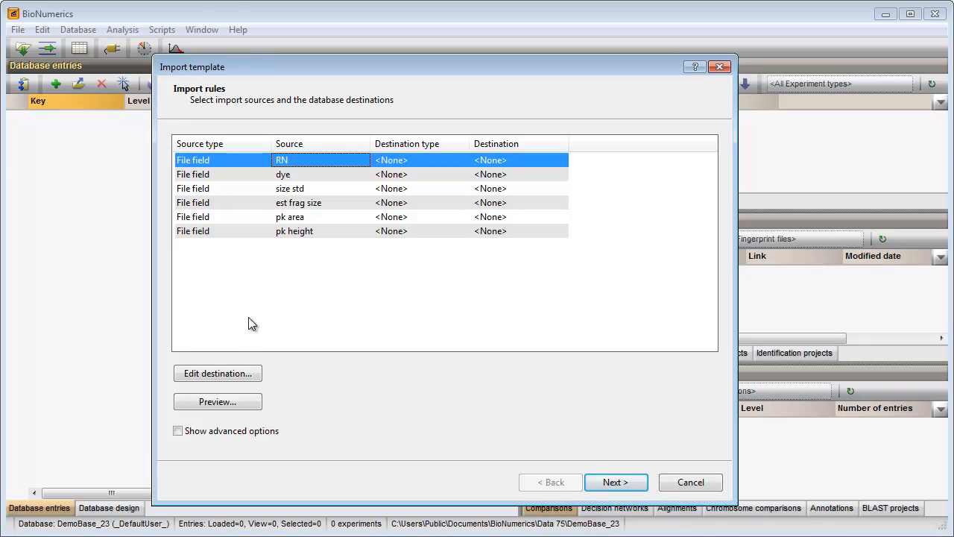
{"action": "left_click", "coordinate": [218, 373]}
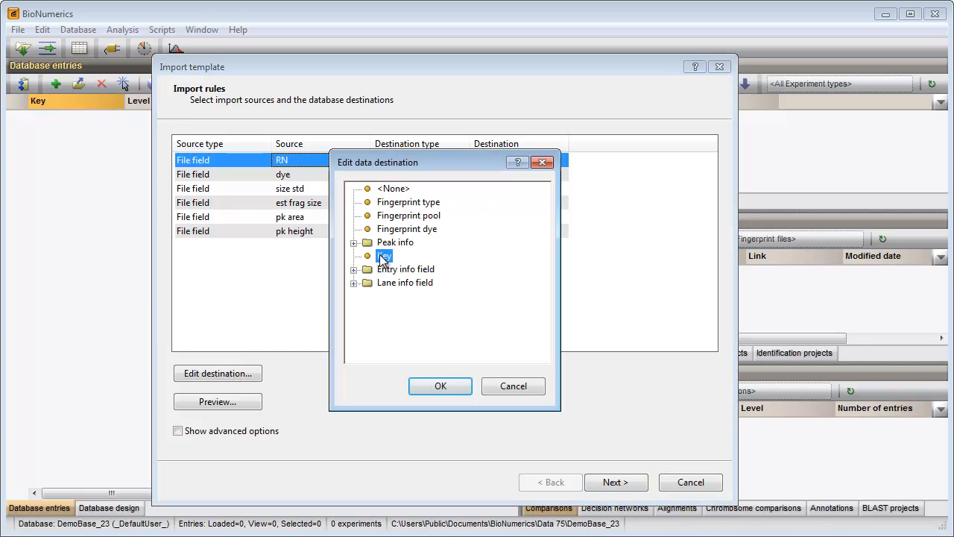
{"action": "left_click", "coordinate": [440, 385]}
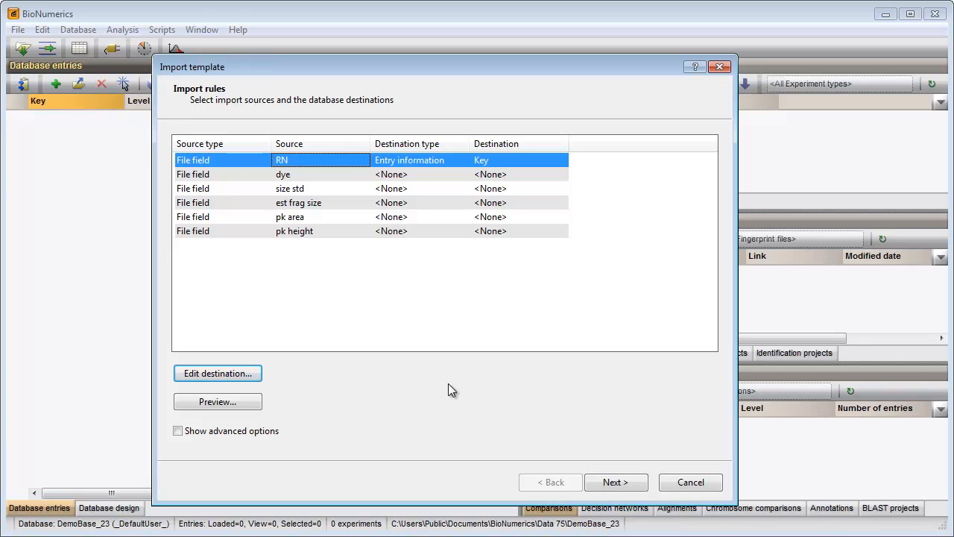
{"action": "left_click", "coordinate": [218, 401]}
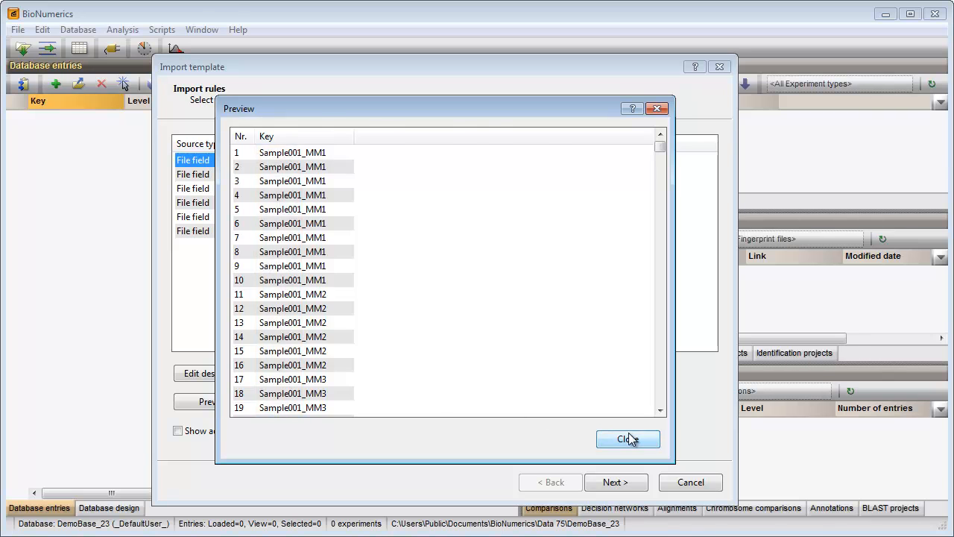
{"action": "left_click", "coordinate": [627, 439]}
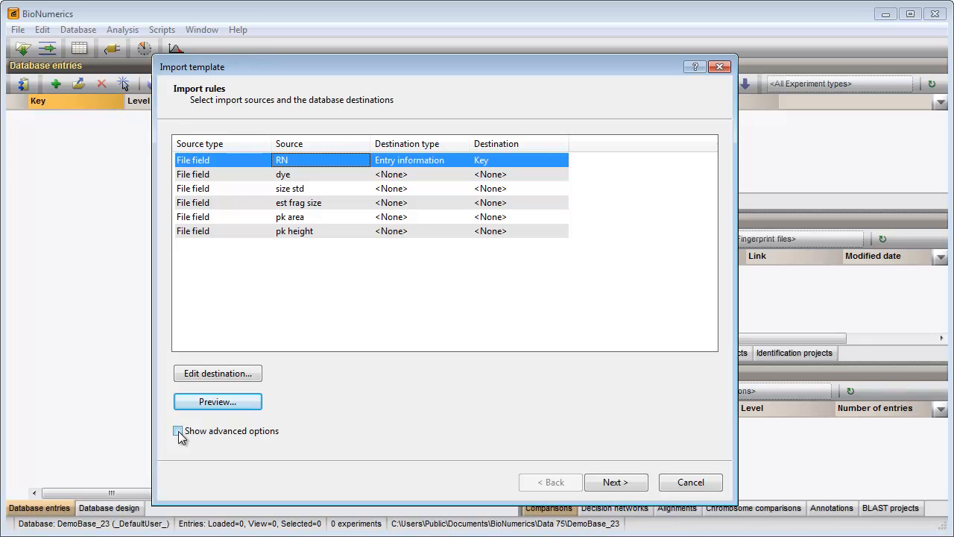
Parse the RN key with [DATA]_* so Sample001_MM1 yields Sample001, checking the preview.
{"action": "left_click", "coordinate": [179, 431]}
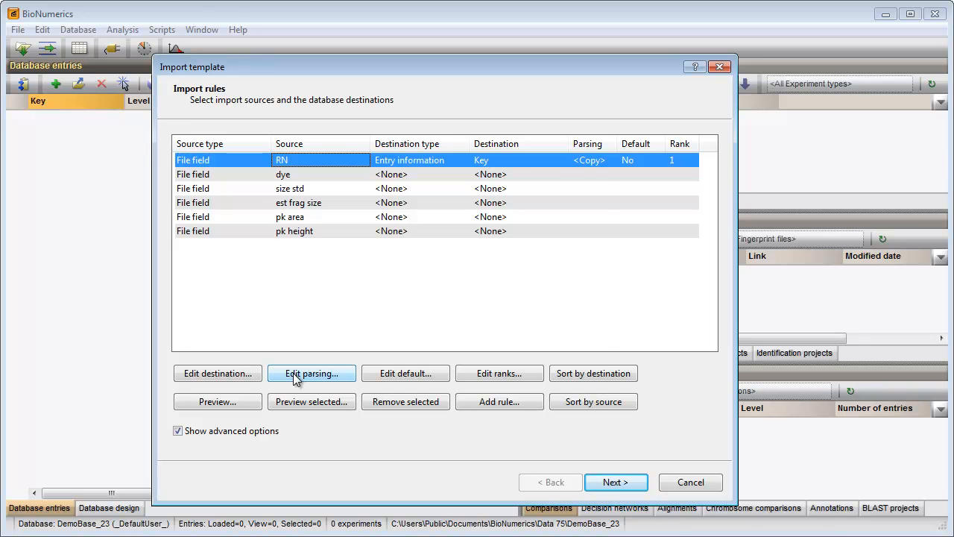
{"action": "left_click", "coordinate": [312, 373]}
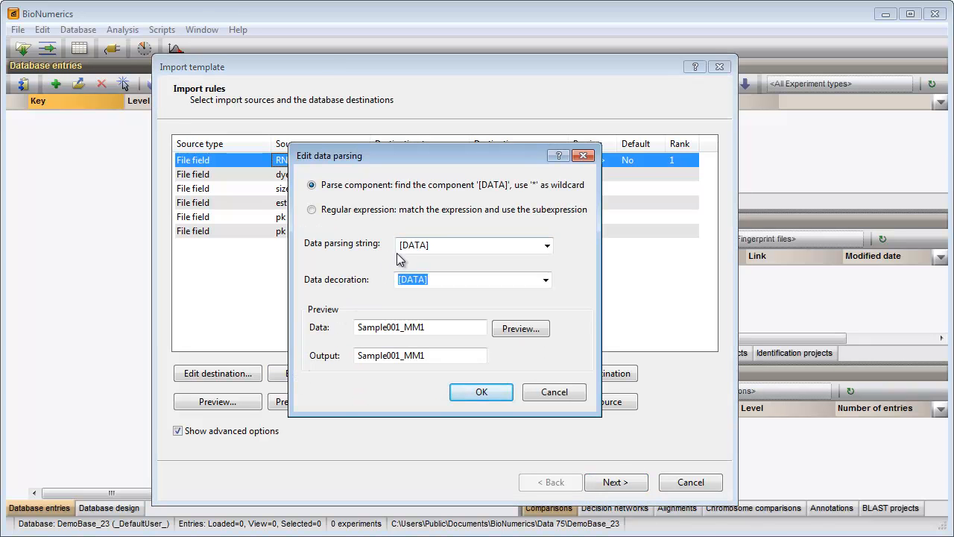
{"action": "left_click", "coordinate": [463, 244]}
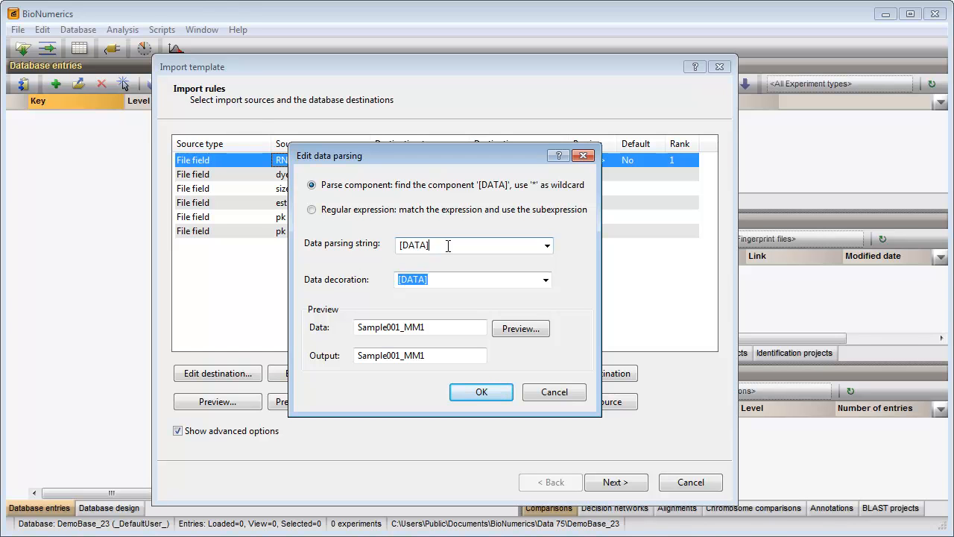
{"action": "type", "text": "_*"}
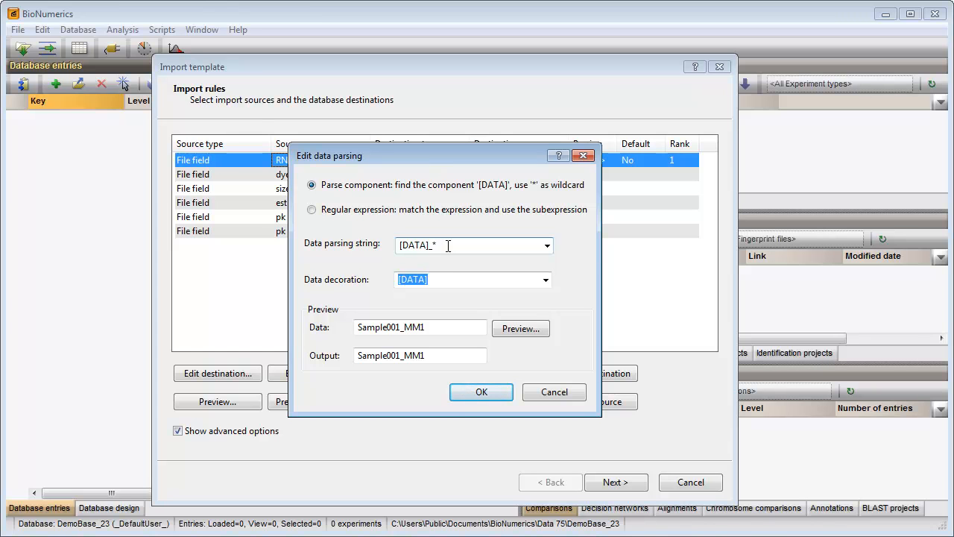
{"action": "mouse_move", "coordinate": [465, 256]}
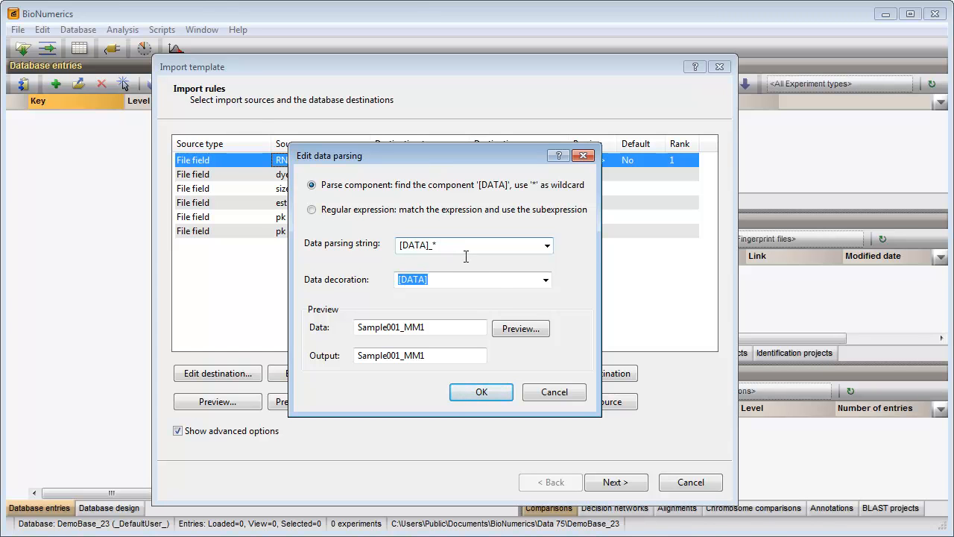
{"action": "left_click", "coordinate": [520, 328]}
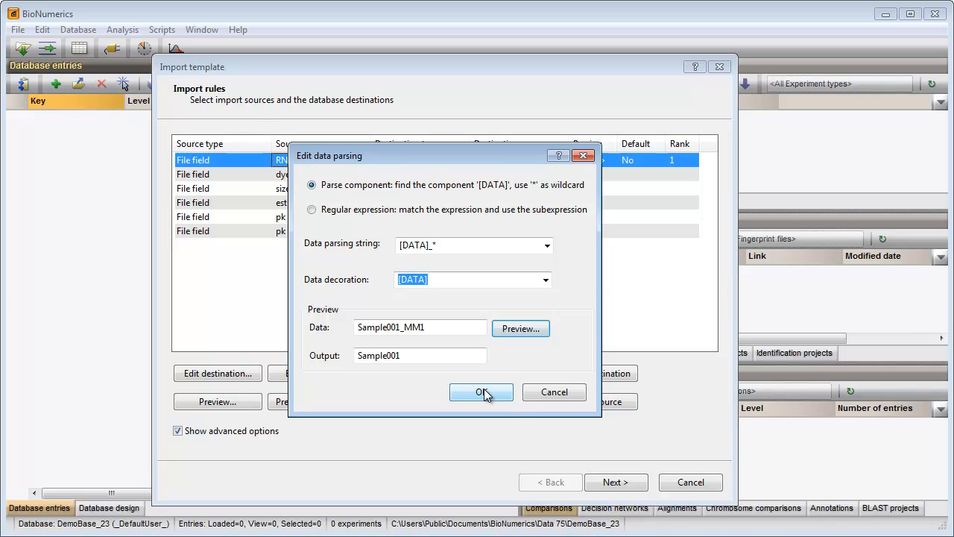
{"action": "left_click", "coordinate": [480, 392]}
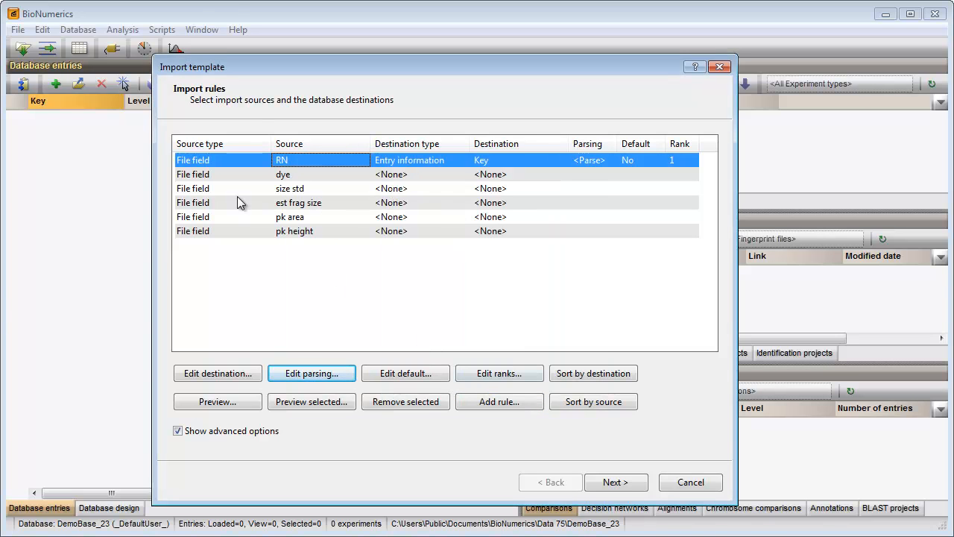
{"action": "mouse_move", "coordinate": [226, 182]}
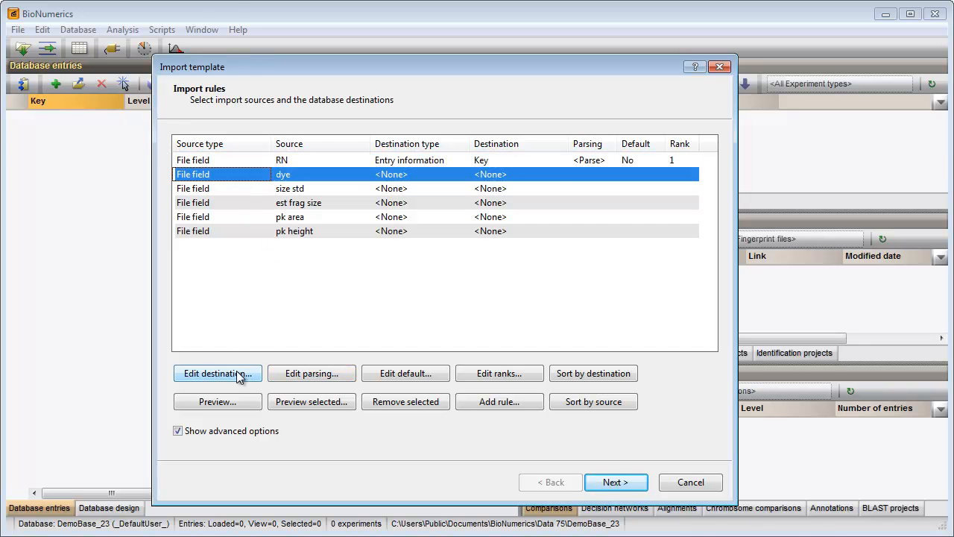
Map dye to Fingerprint dye and size std to Peak info IsMarker.
{"action": "left_click", "coordinate": [217, 373]}
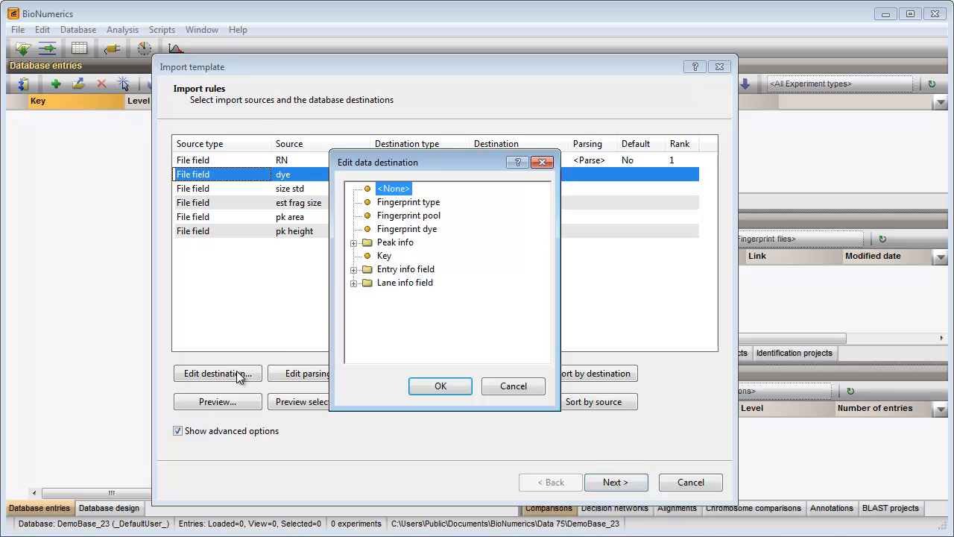
{"action": "left_click", "coordinate": [409, 230]}
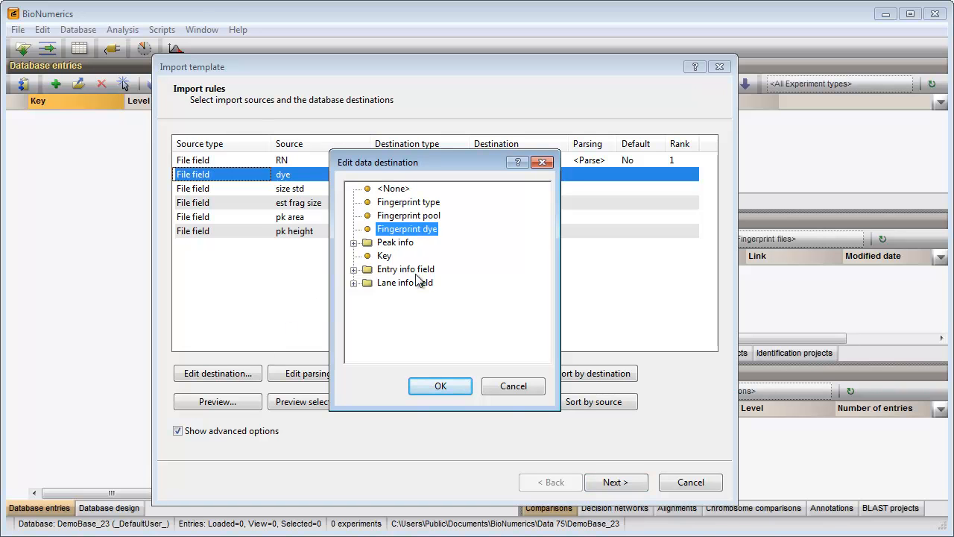
{"action": "left_click", "coordinate": [440, 385]}
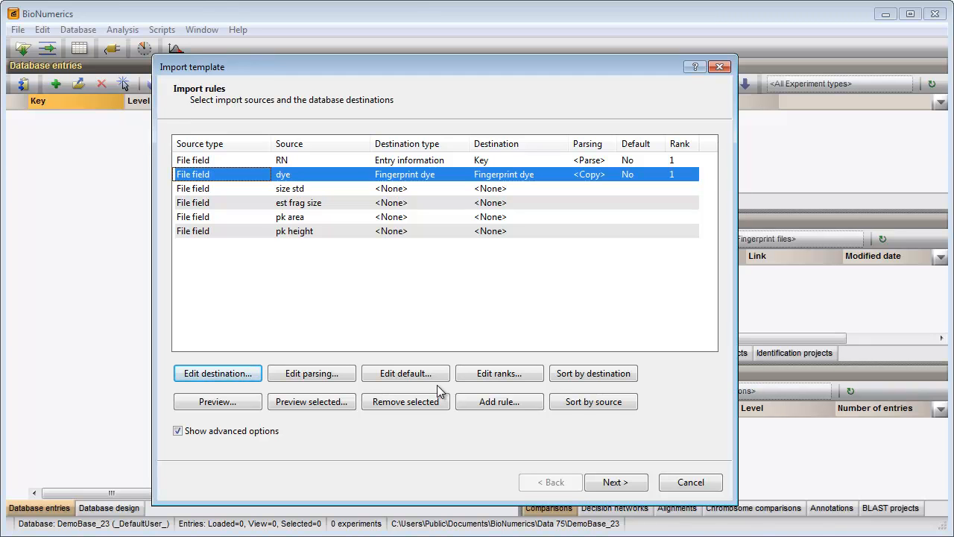
{"action": "left_click", "coordinate": [289, 188]}
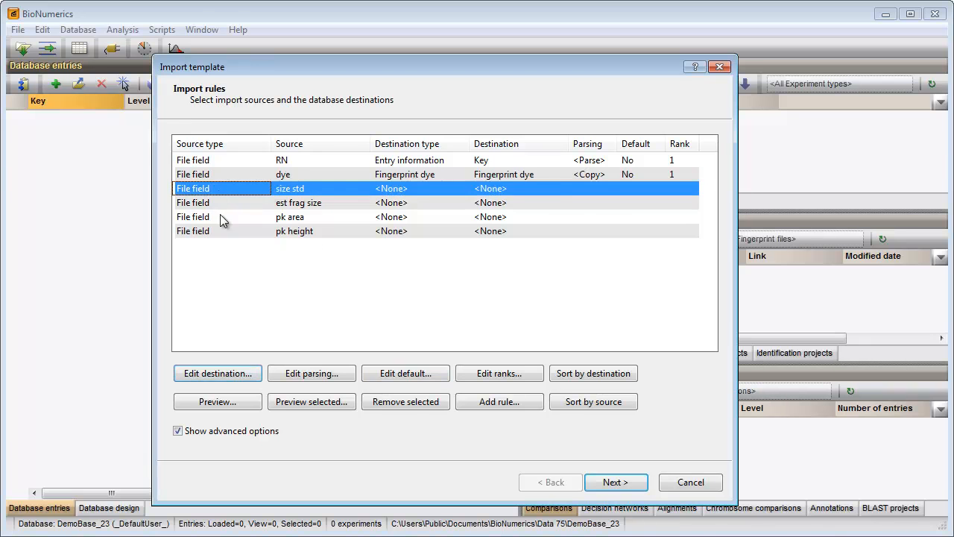
{"action": "left_click", "coordinate": [217, 372]}
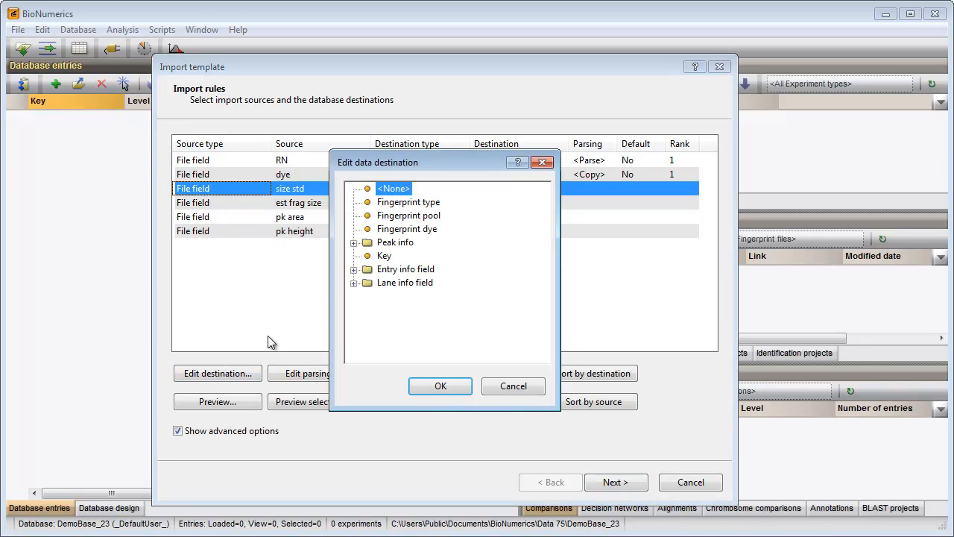
{"action": "left_click", "coordinate": [355, 242]}
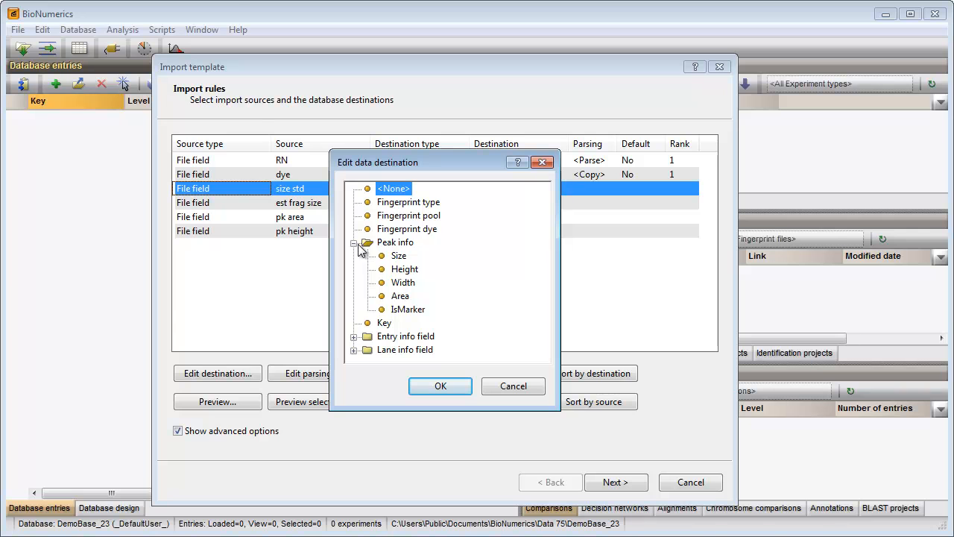
{"action": "left_click", "coordinate": [408, 308]}
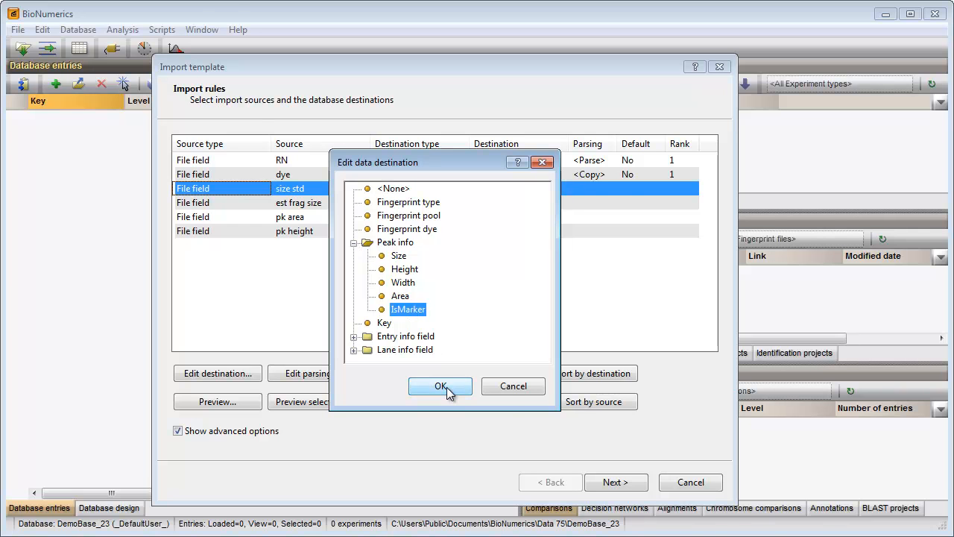
{"action": "left_click", "coordinate": [440, 386]}
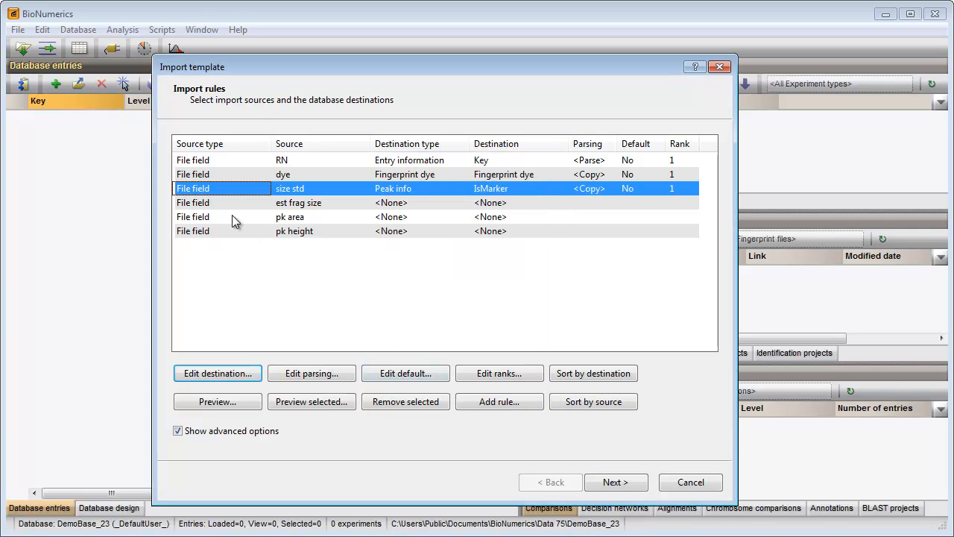
Map est frag size, pk area and pk height to Peak info Size, Area and Height.
{"action": "left_click", "coordinate": [218, 373]}
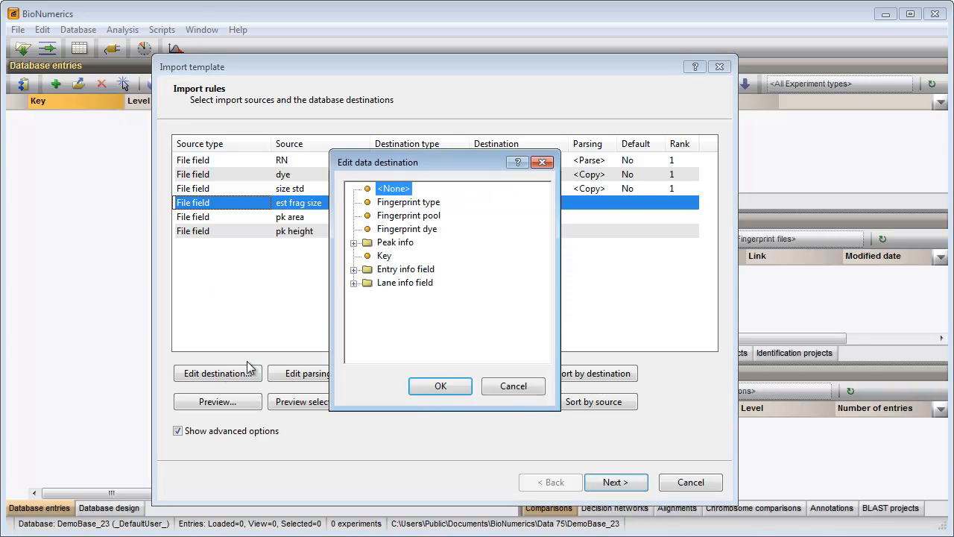
{"action": "left_click", "coordinate": [355, 242]}
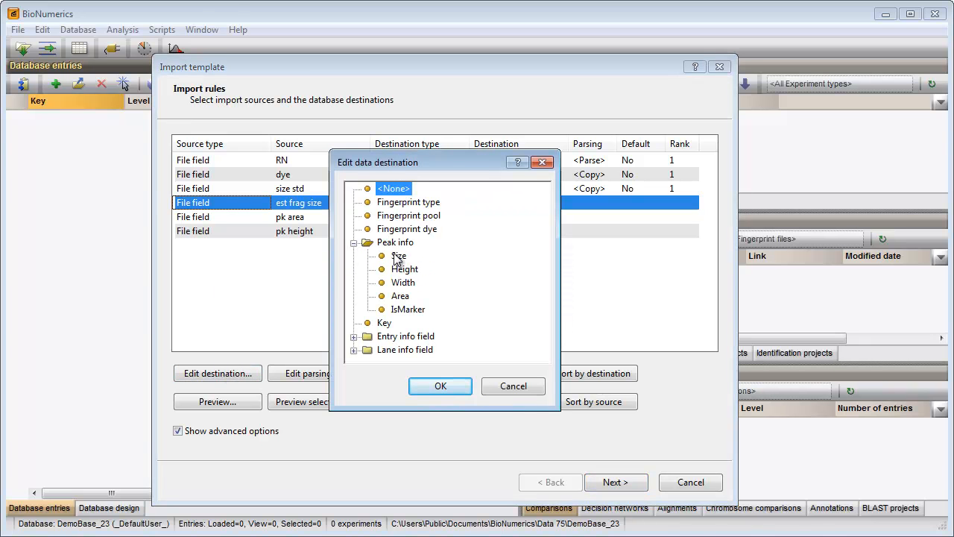
{"action": "left_click", "coordinate": [399, 256]}
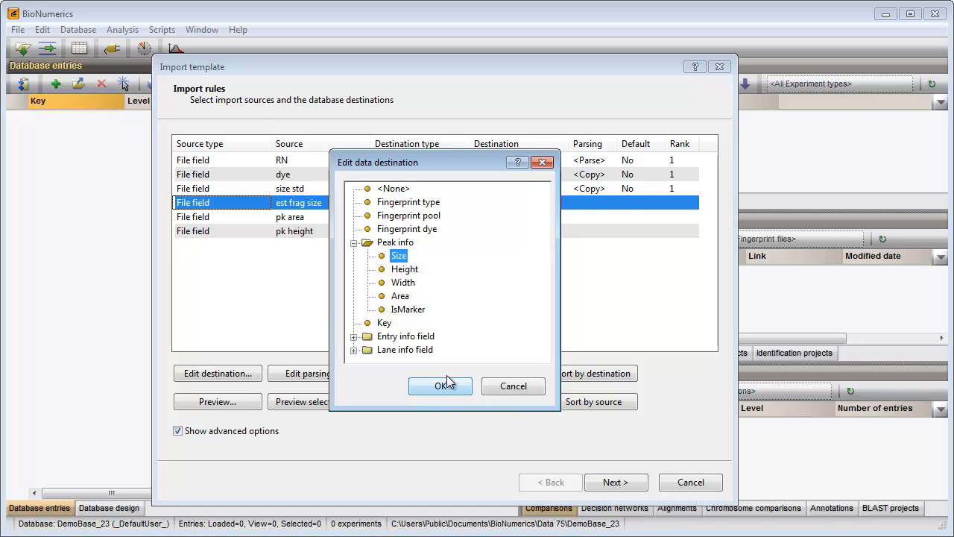
{"action": "left_click", "coordinate": [440, 385]}
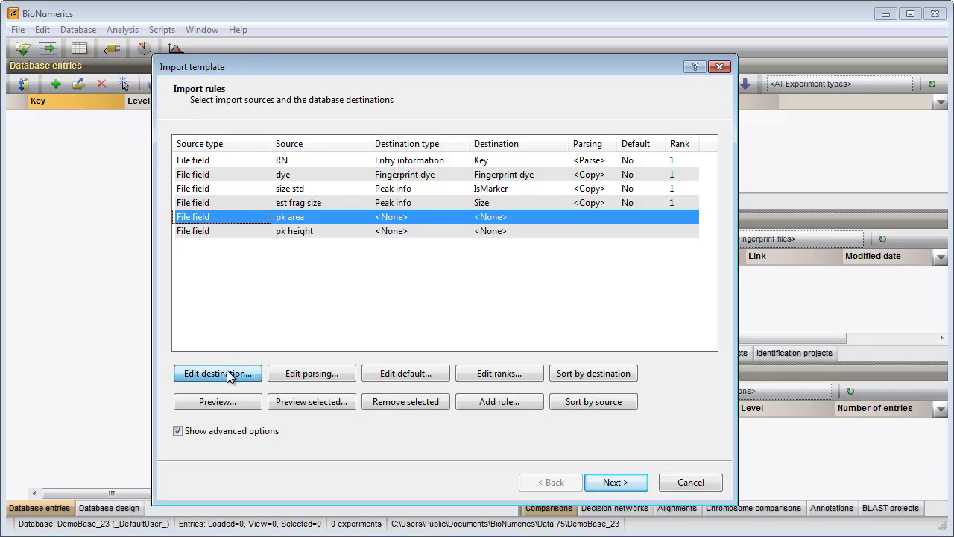
{"action": "left_click", "coordinate": [218, 372]}
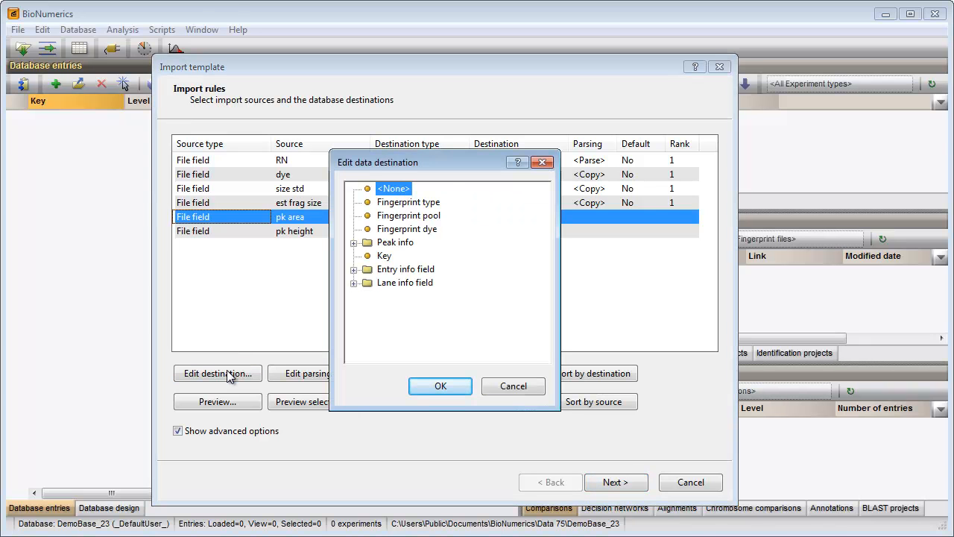
{"action": "left_click", "coordinate": [355, 242]}
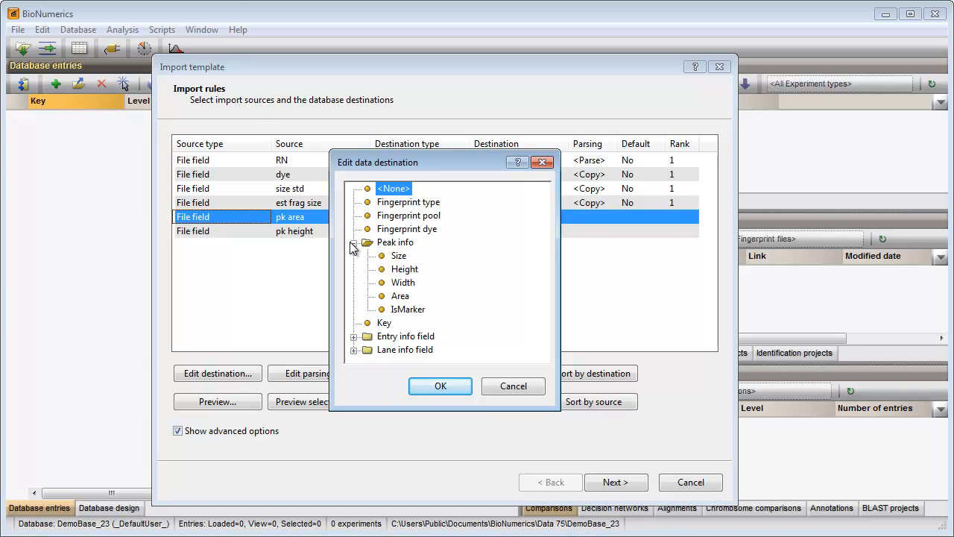
{"action": "left_click", "coordinate": [440, 385]}
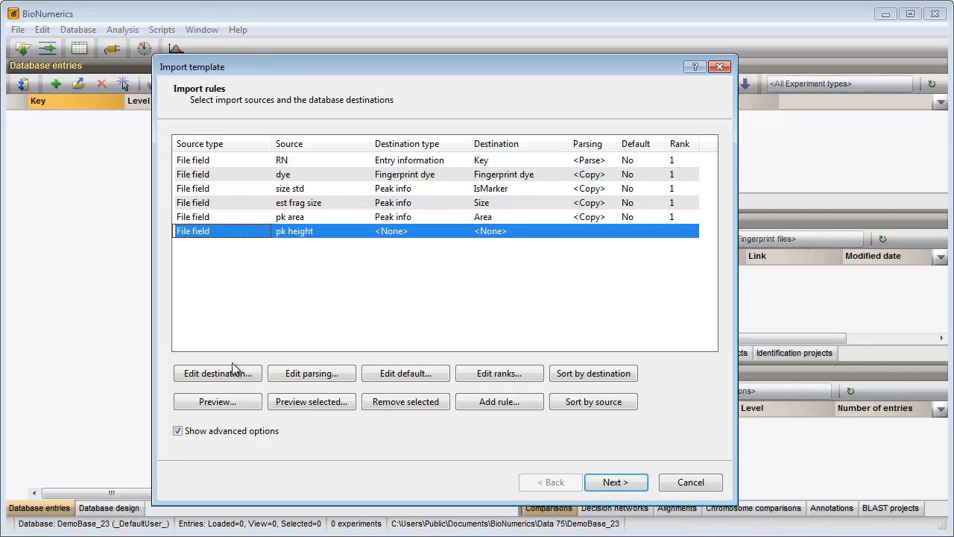
{"action": "left_click", "coordinate": [217, 373]}
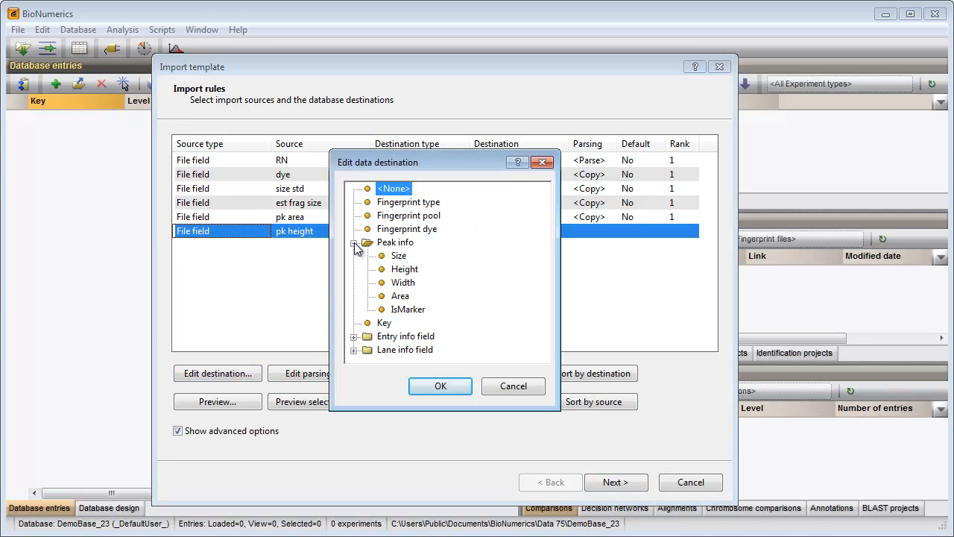
{"action": "left_click", "coordinate": [405, 269]}
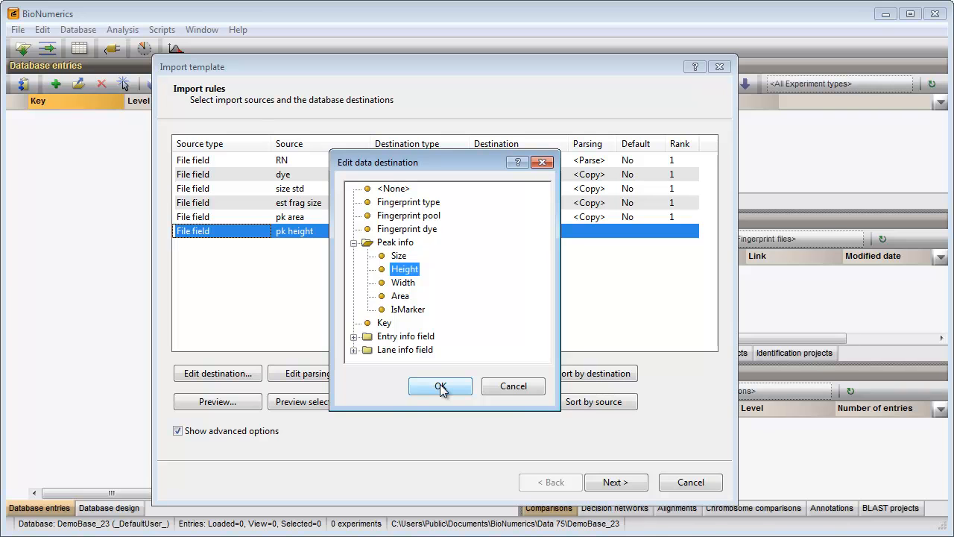
{"action": "left_click", "coordinate": [440, 386]}
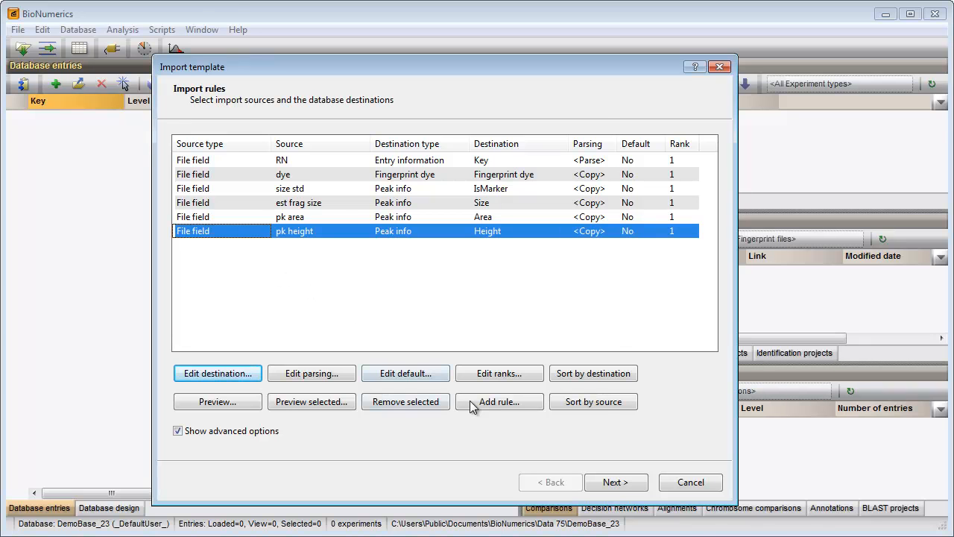
Add a rule sending the RN file field to Fingerprint pool.
{"action": "left_click", "coordinate": [498, 401]}
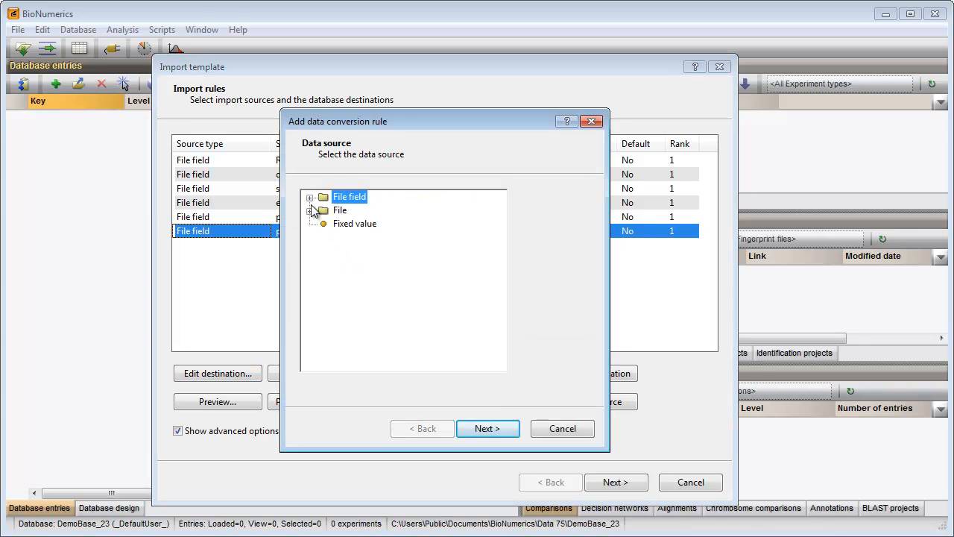
{"action": "left_click", "coordinate": [310, 197]}
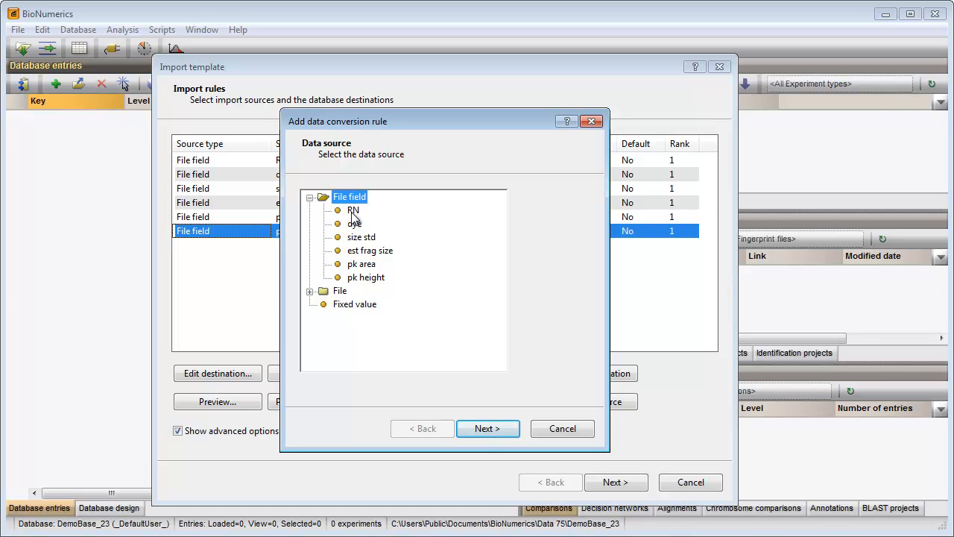
{"action": "left_click", "coordinate": [352, 211]}
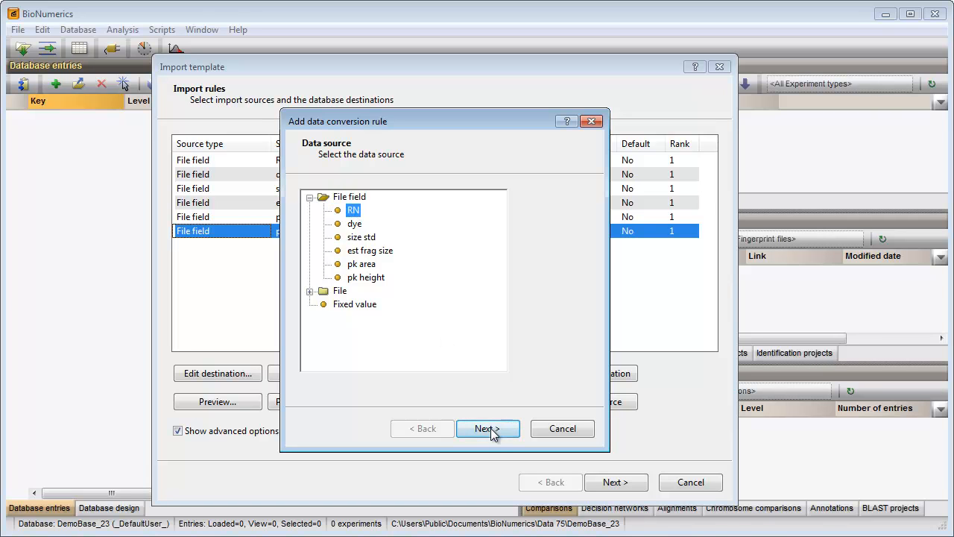
{"action": "left_click", "coordinate": [488, 429]}
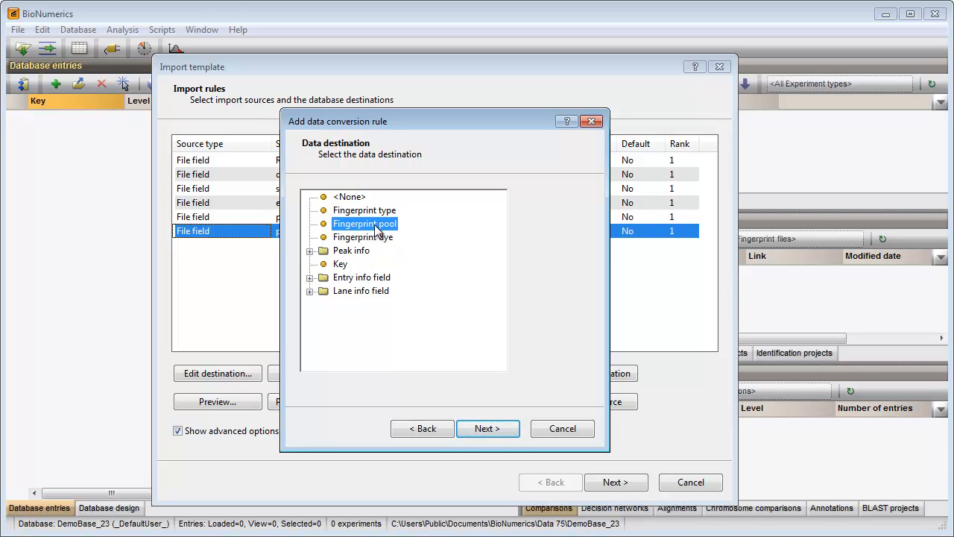
{"action": "left_click", "coordinate": [487, 429]}
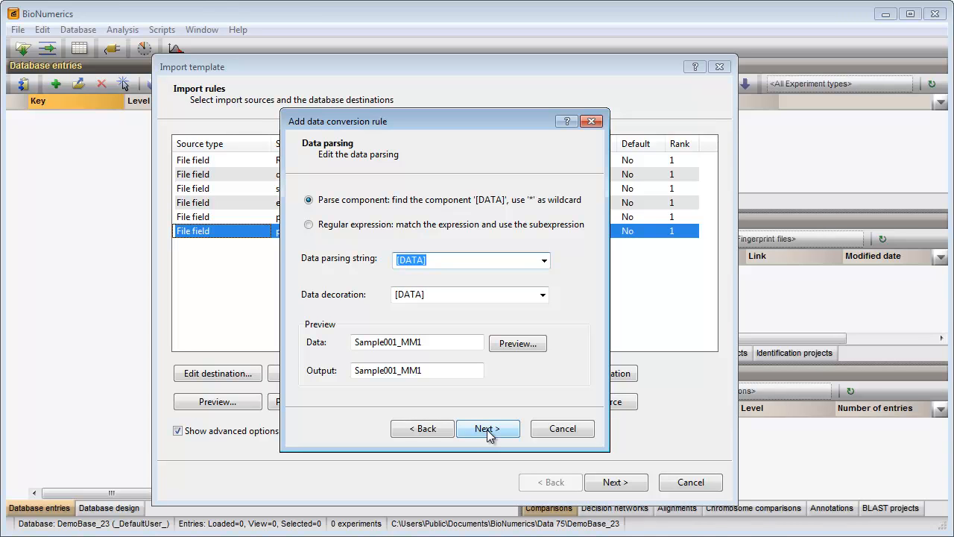
{"action": "mouse_move", "coordinate": [447, 352]}
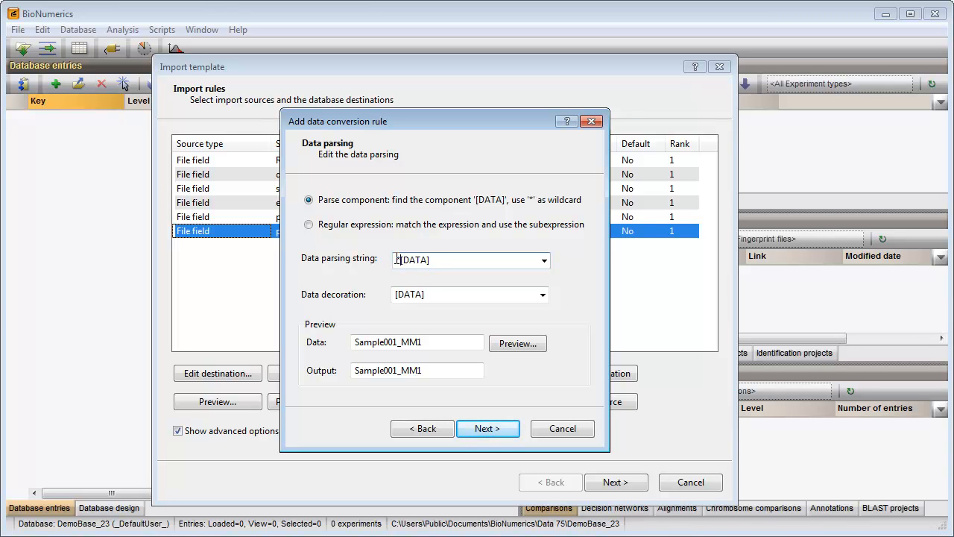
Parse the pool with *_[DATA] so Sample001_MM1 yields MM1, and accept it.
{"action": "type", "text": "_"}
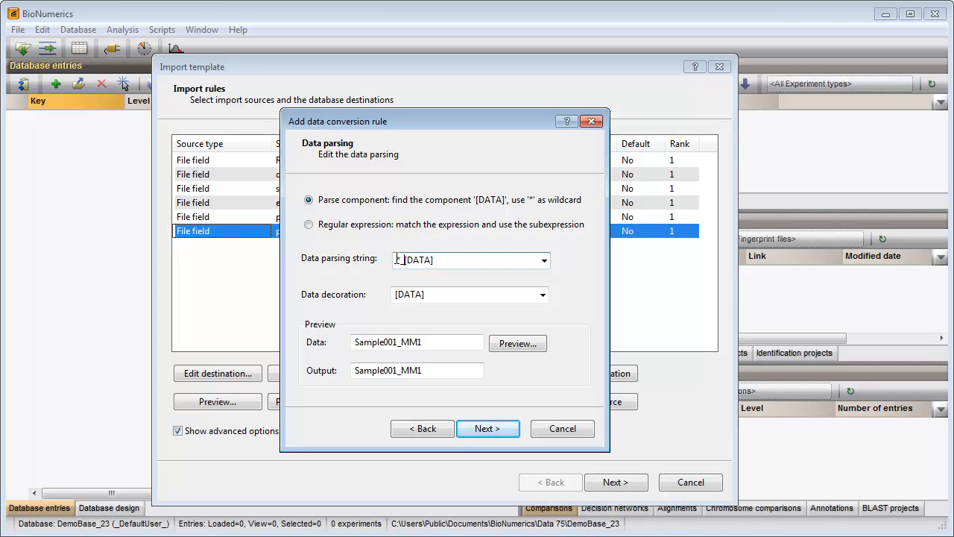
{"action": "left_click", "coordinate": [517, 343]}
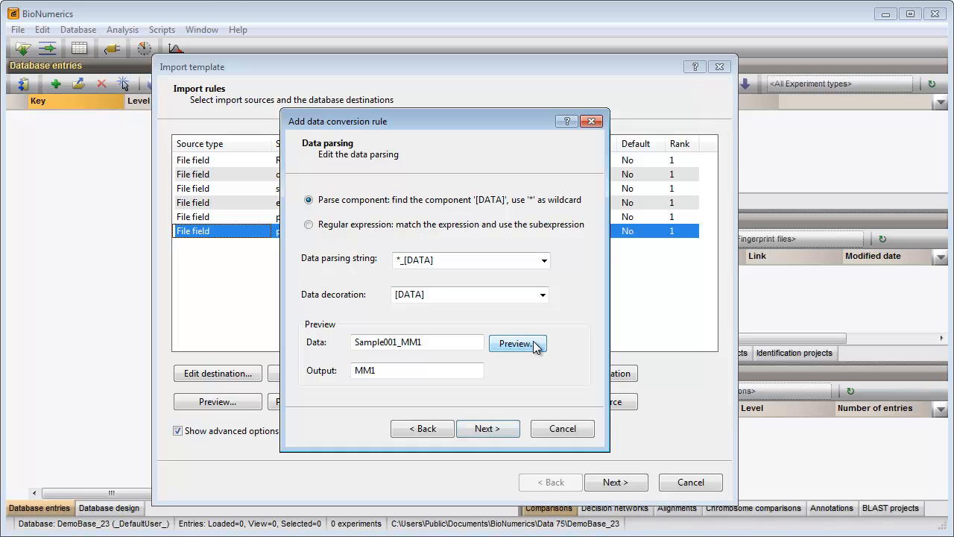
{"action": "left_click", "coordinate": [517, 343]}
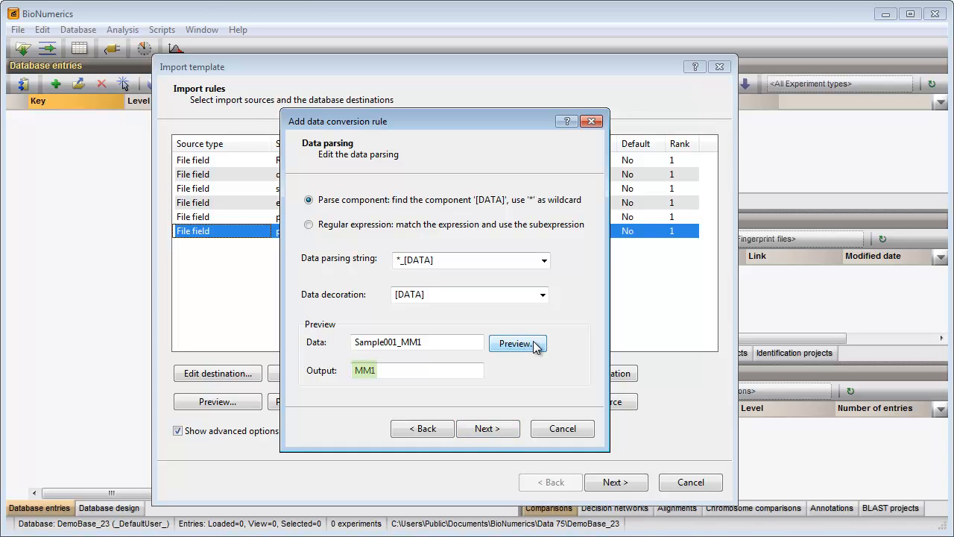
{"action": "left_click", "coordinate": [517, 343]}
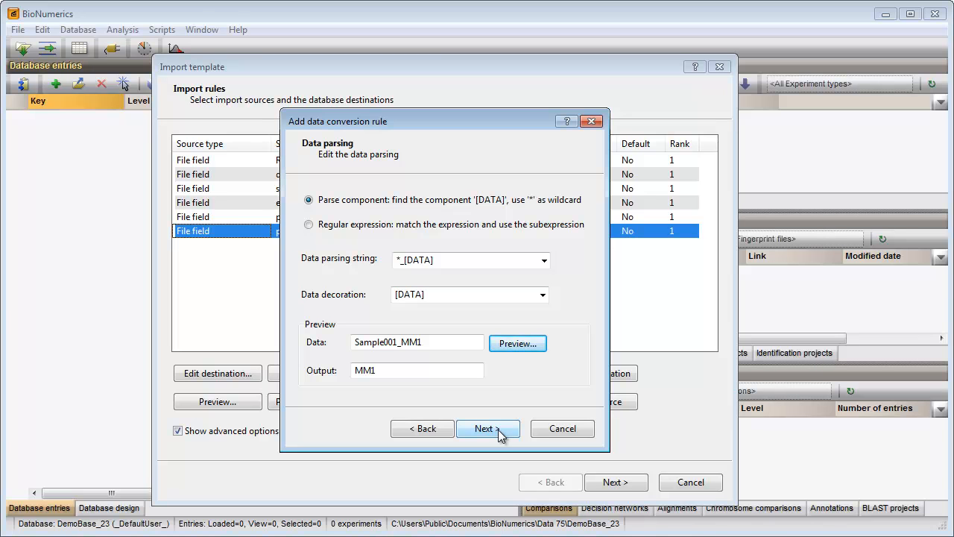
{"action": "left_click", "coordinate": [487, 428]}
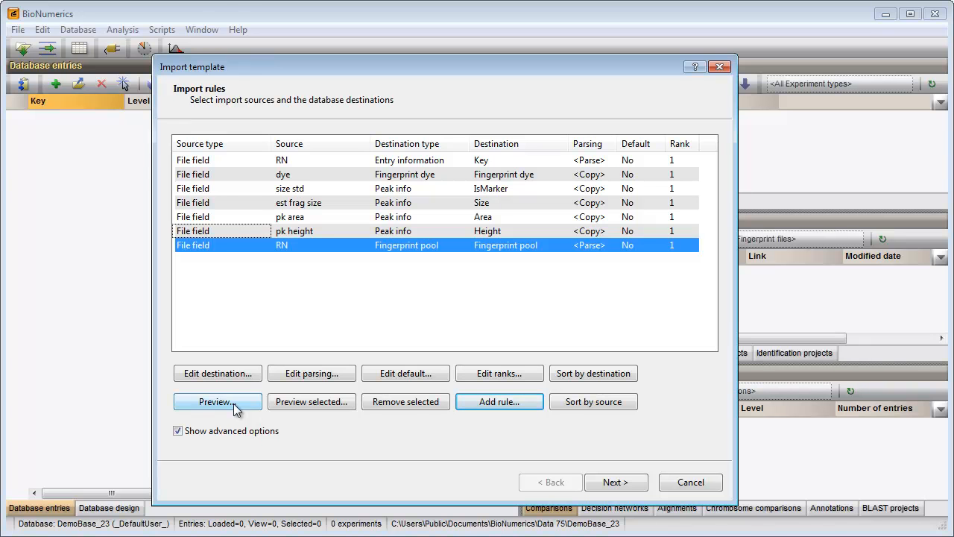
{"action": "left_click", "coordinate": [217, 401]}
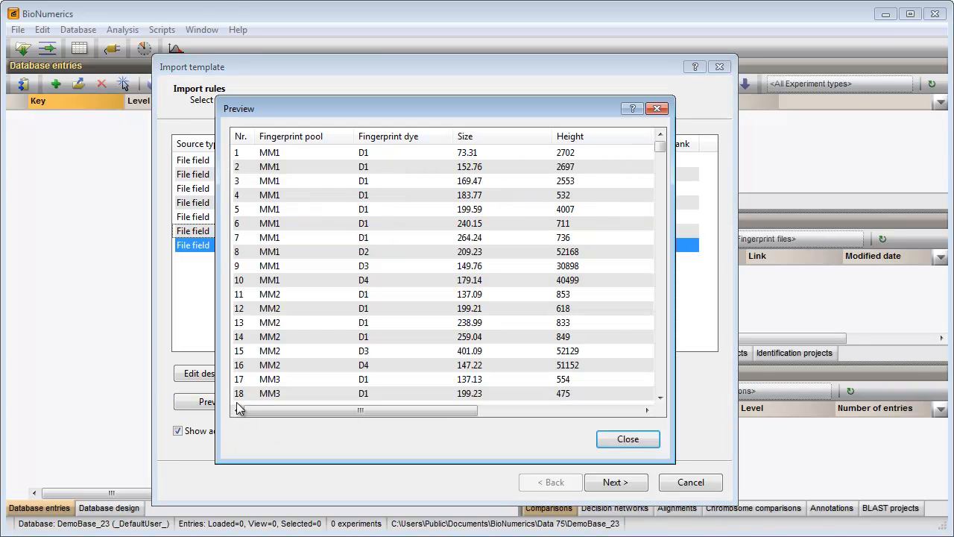
{"action": "left_click_drag", "start_coordinate": [361, 410], "coordinate": [522, 410]}
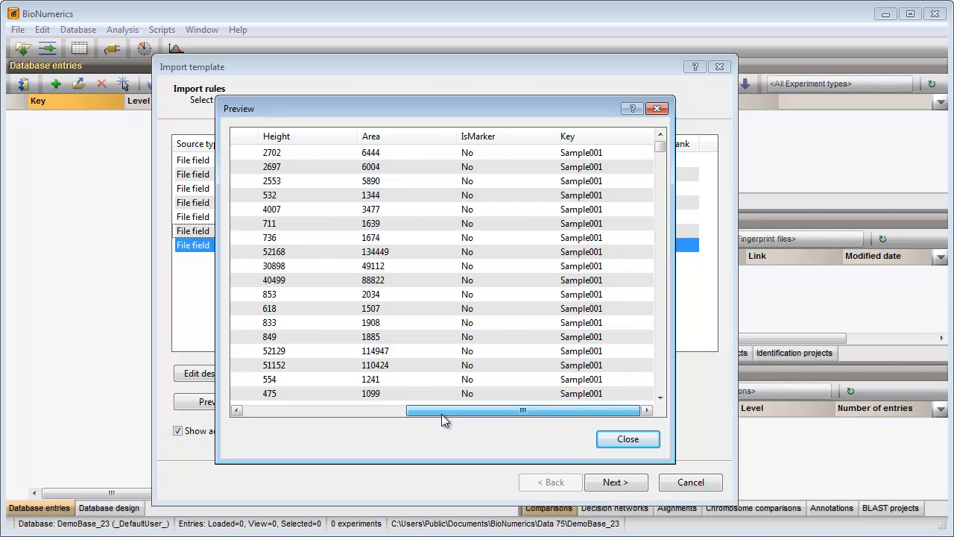
{"action": "left_click_drag", "start_coordinate": [522, 410], "coordinate": [360, 410]}
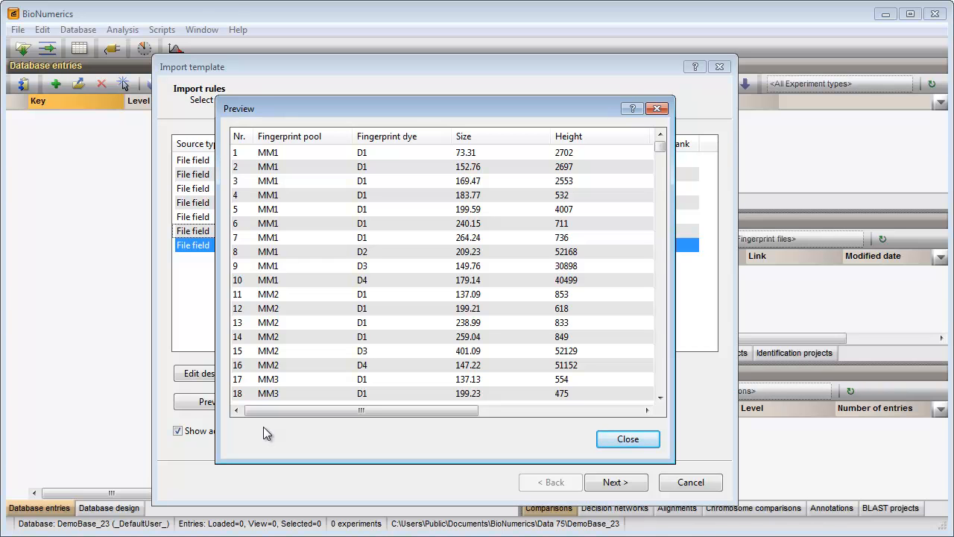
{"action": "mouse_move", "coordinate": [492, 489]}
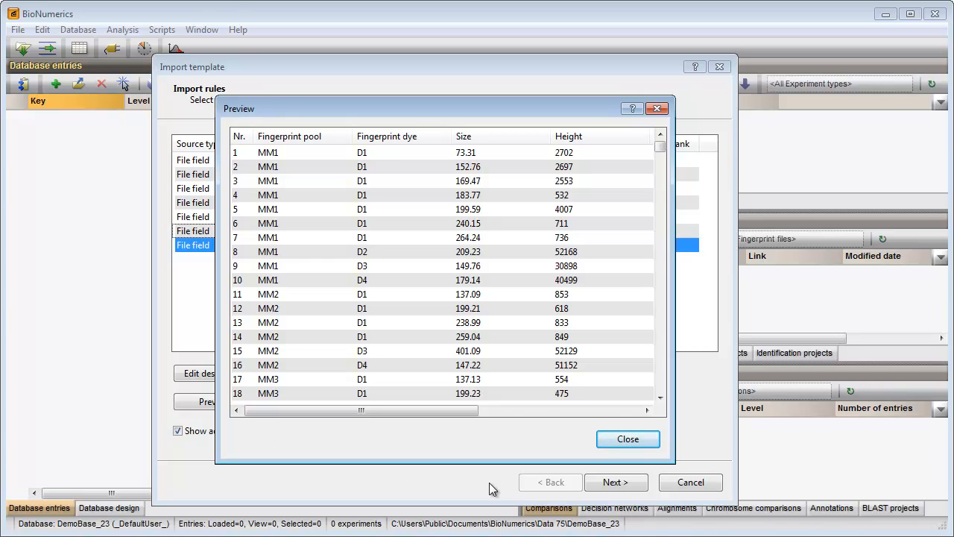
{"action": "left_click", "coordinate": [628, 438]}
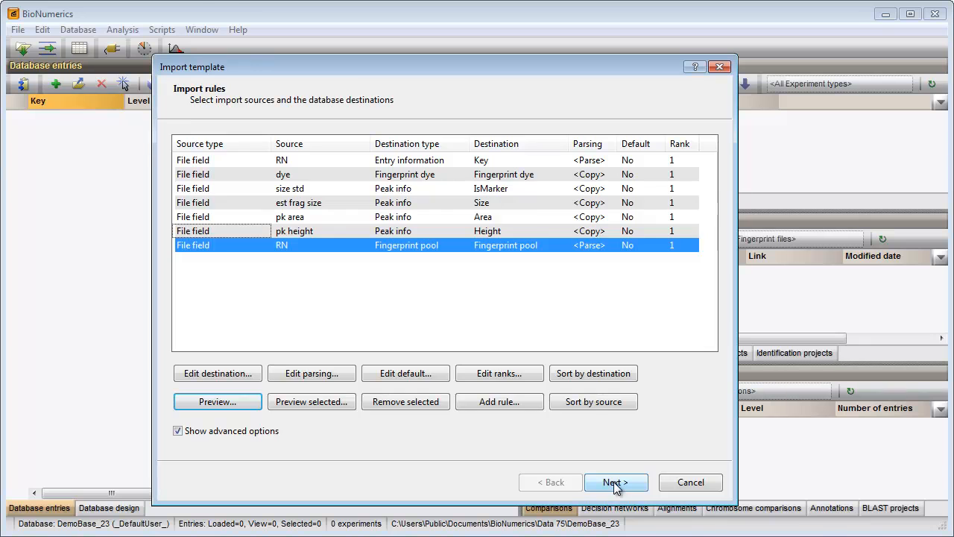
Finish the template wizard and save it as 'My Beckman format'.
{"action": "left_click", "coordinate": [616, 483]}
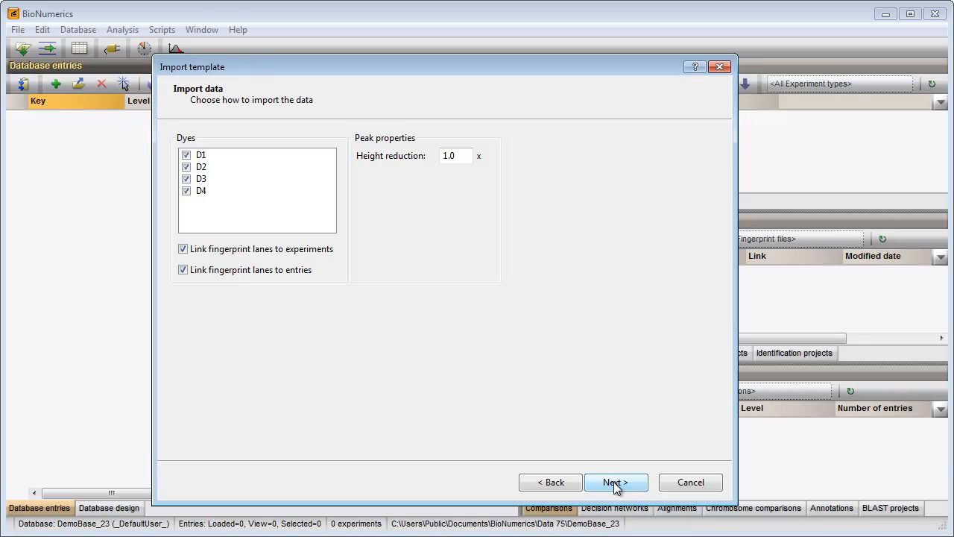
{"action": "left_click", "coordinate": [616, 483]}
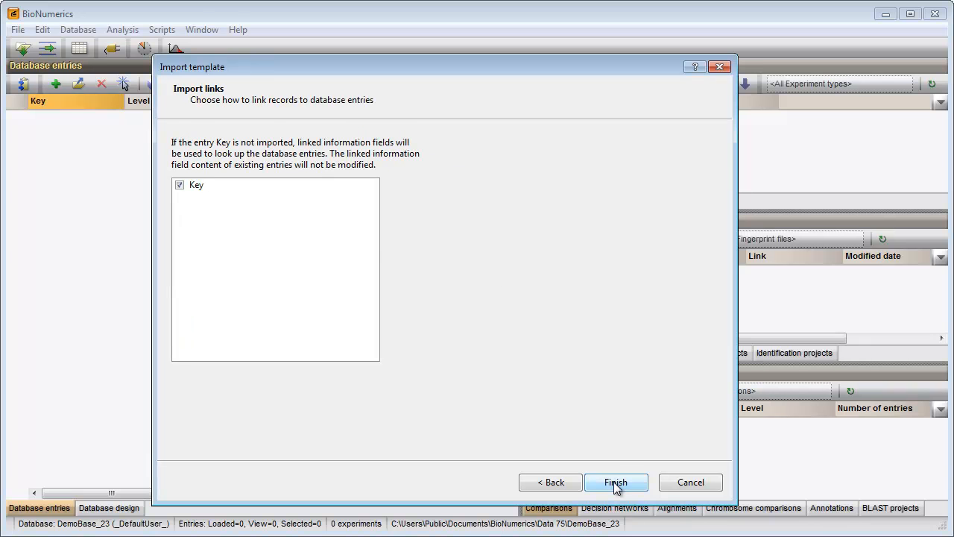
{"action": "left_click", "coordinate": [616, 483]}
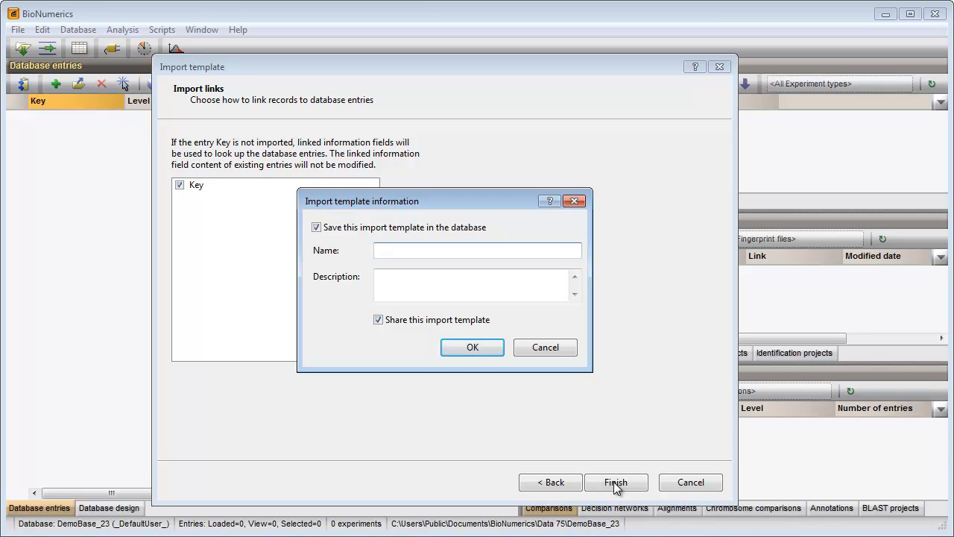
{"action": "type", "text": "My"}
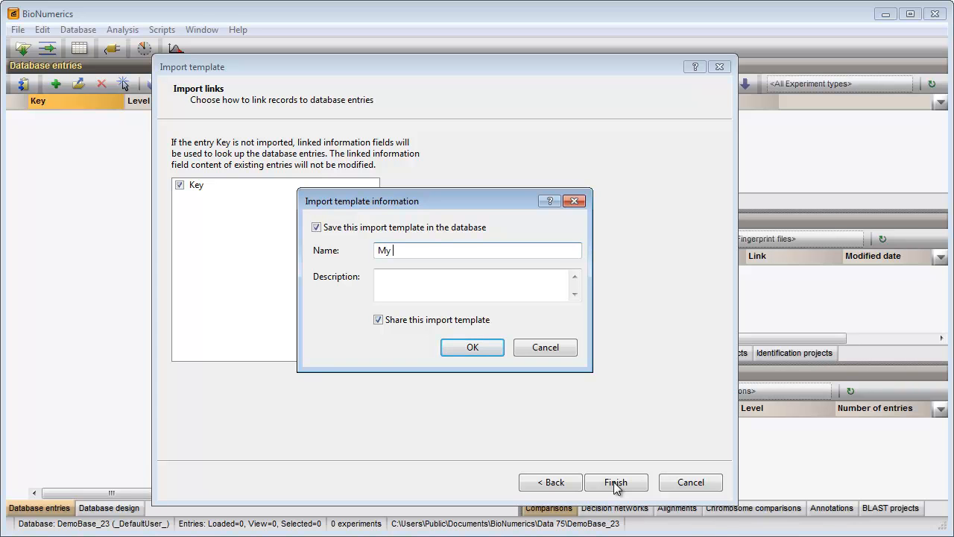
{"action": "type", "text": "B"}
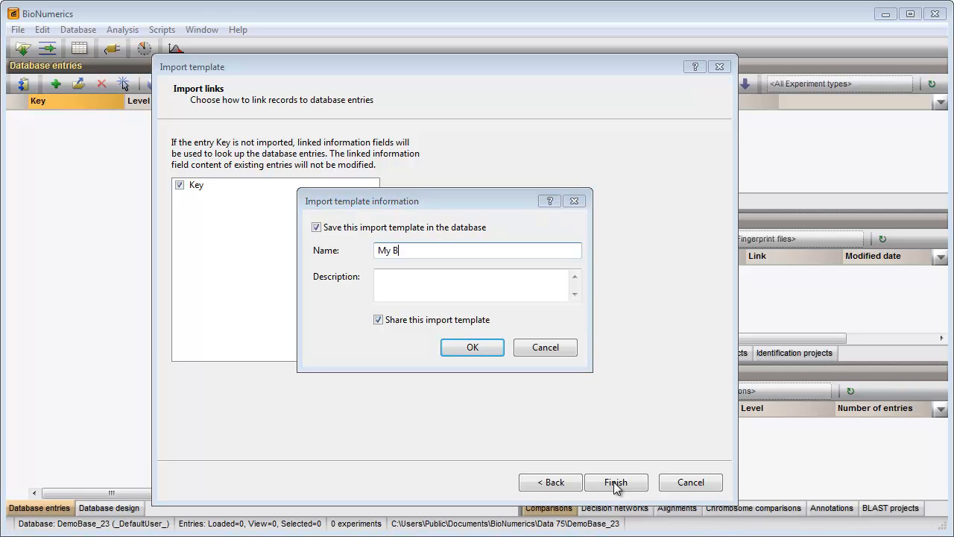
{"action": "type", "text": "eckman fo"}
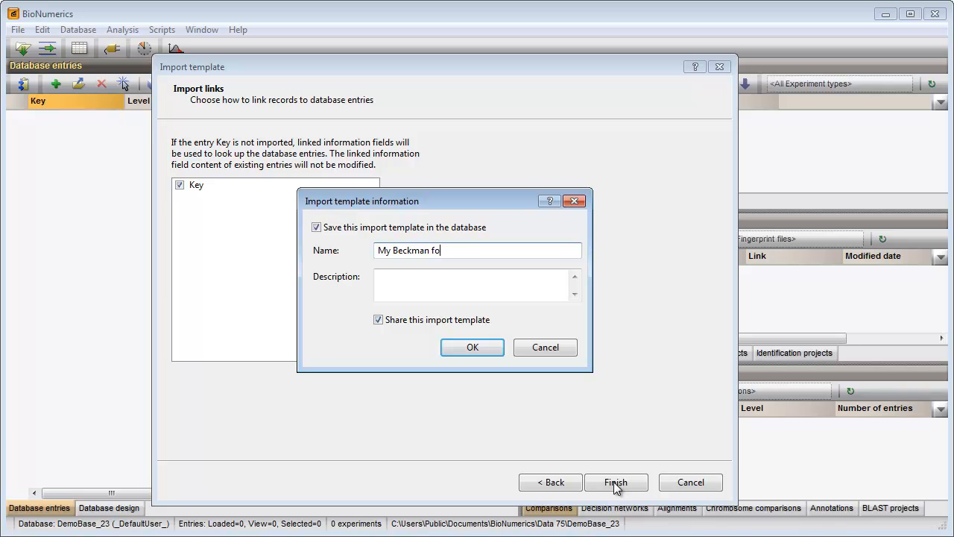
{"action": "type", "text": "rmat"}
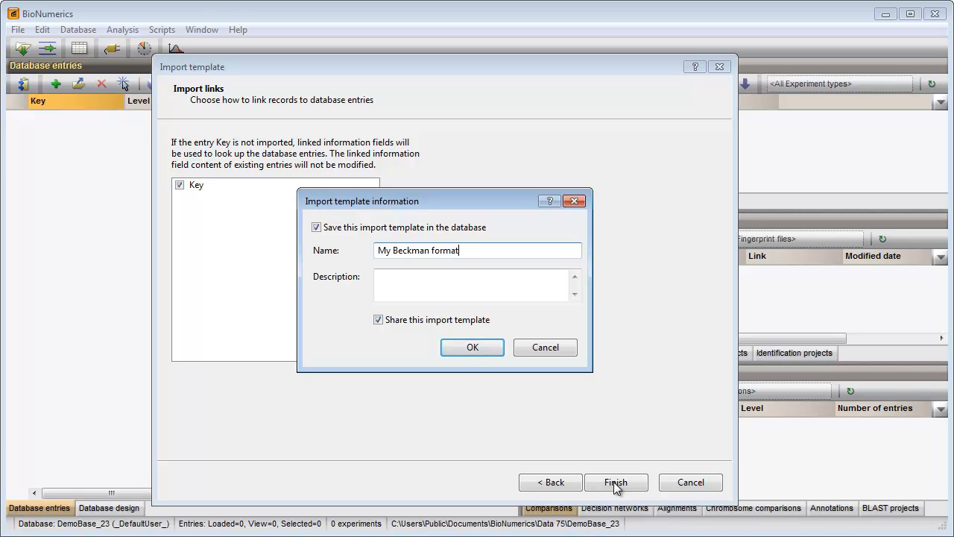
{"action": "mouse_move", "coordinate": [471, 347]}
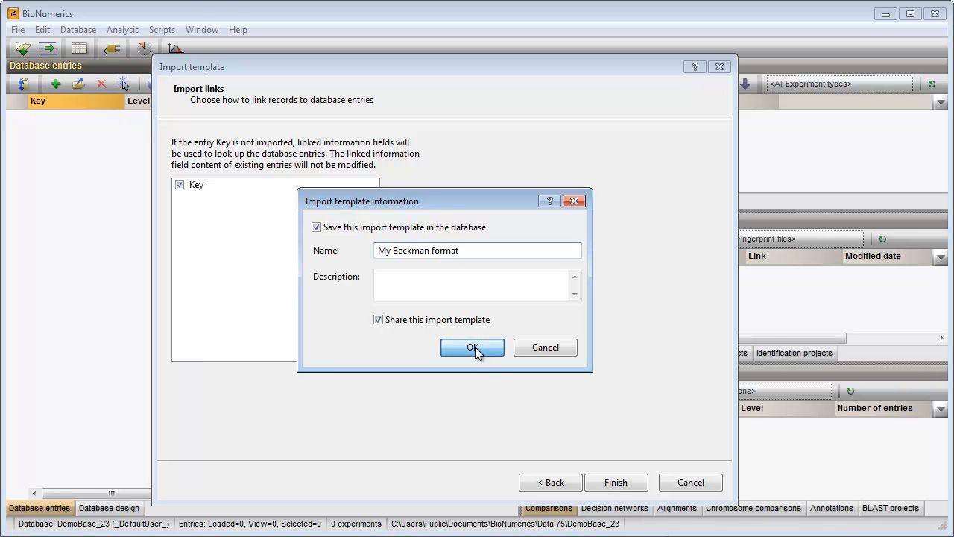
{"action": "left_click", "coordinate": [473, 347]}
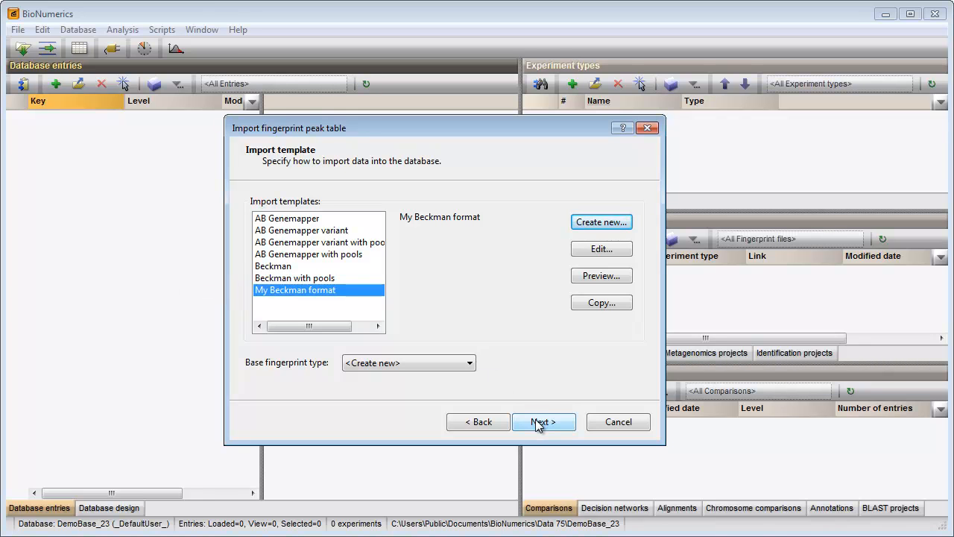
Create a new fingerprint type named MLVA and confirm the database setup change.
{"action": "left_click", "coordinate": [601, 220]}
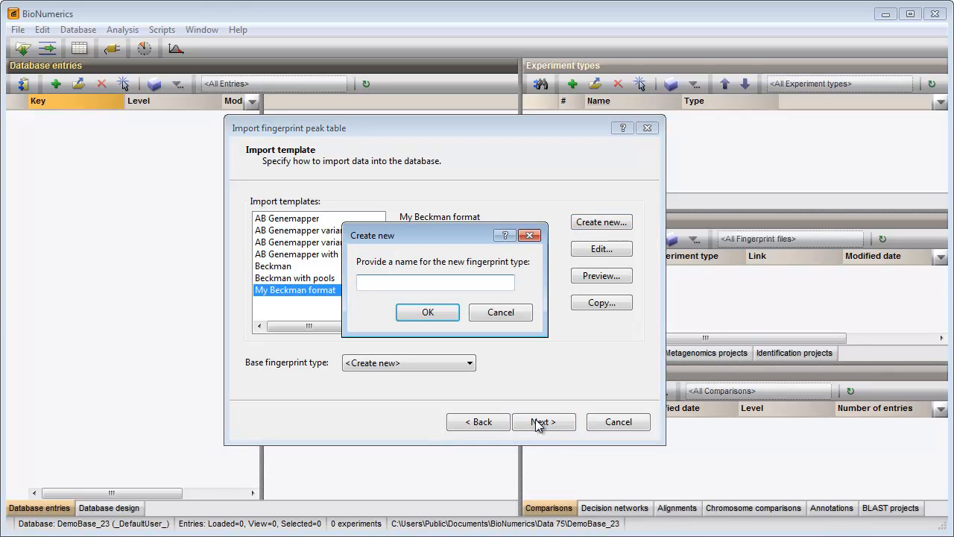
{"action": "left_click", "coordinate": [435, 282]}
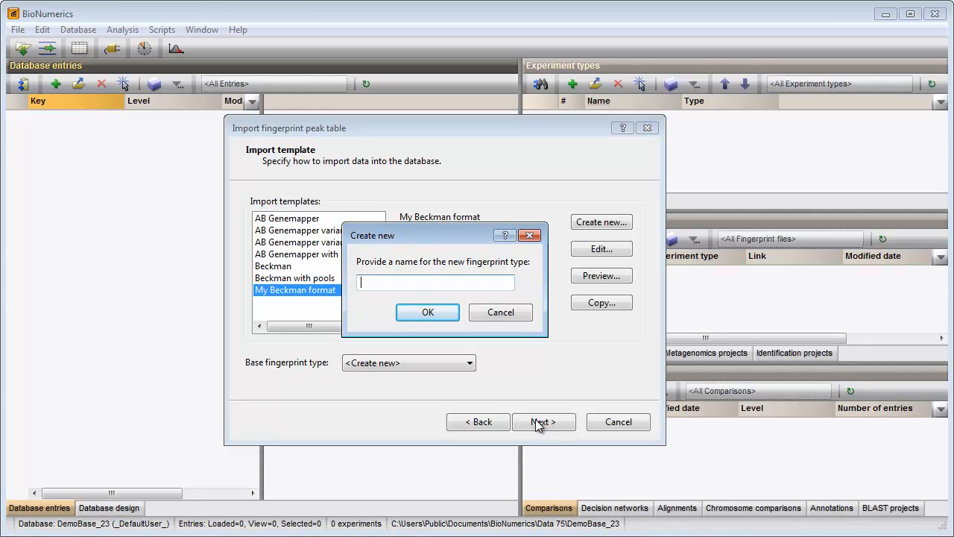
{"action": "type", "text": "MLV"}
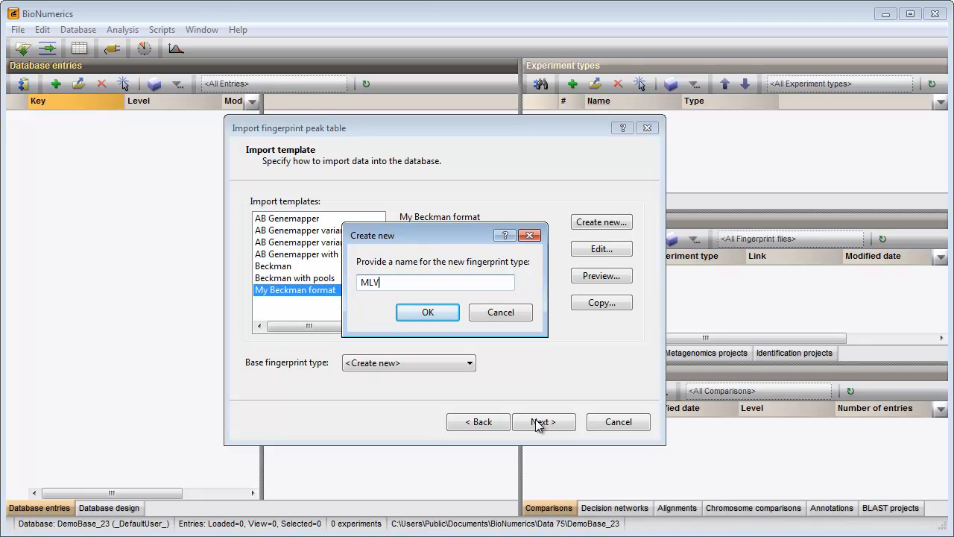
{"action": "type", "text": "A"}
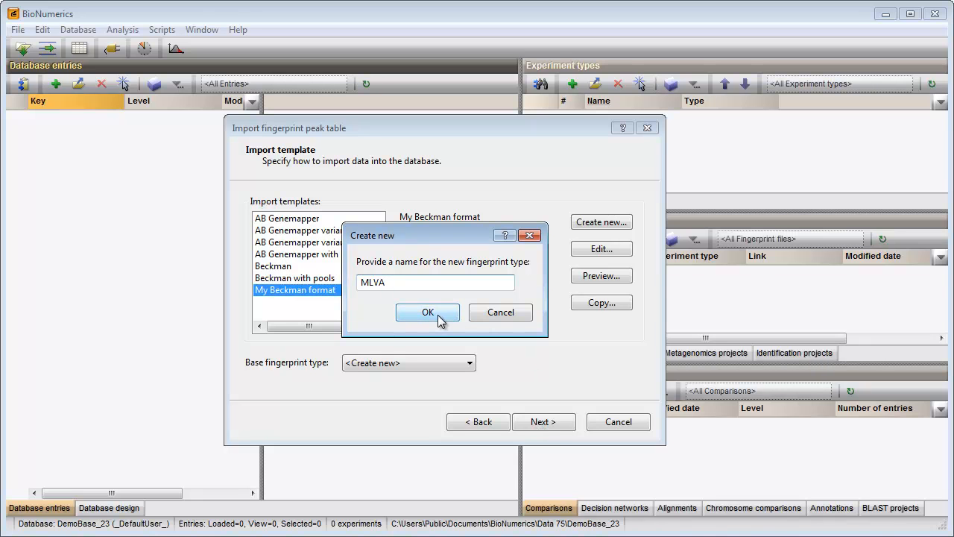
{"action": "left_click", "coordinate": [426, 312]}
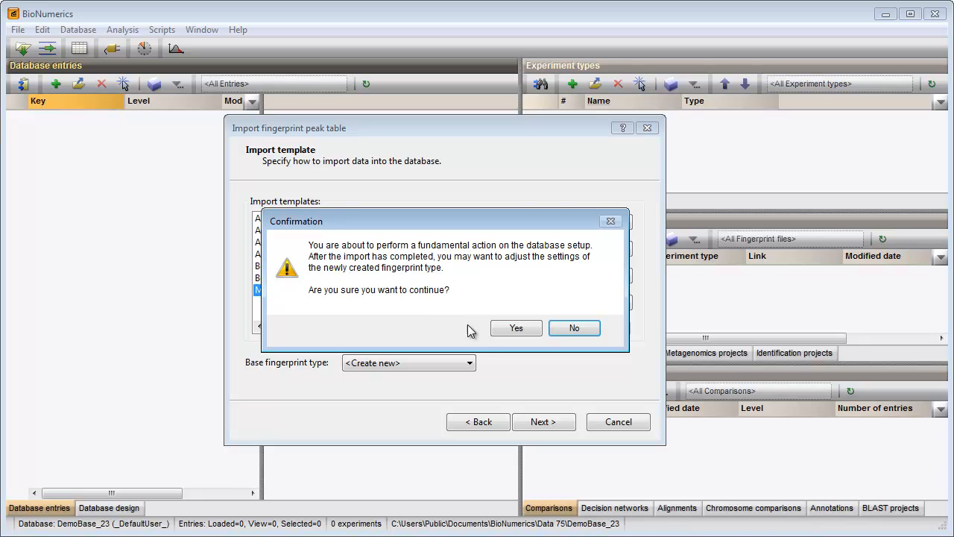
{"action": "left_click", "coordinate": [516, 328]}
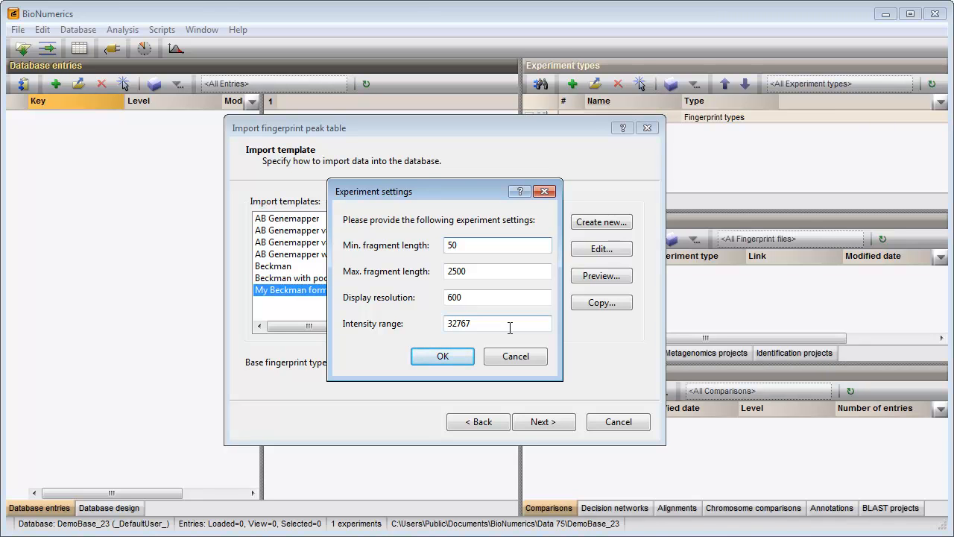
Replace the minimum fragment length and set the intensity range to 65536, then apply the MLVA settings.
{"action": "triple_click", "coordinate": [498, 244]}
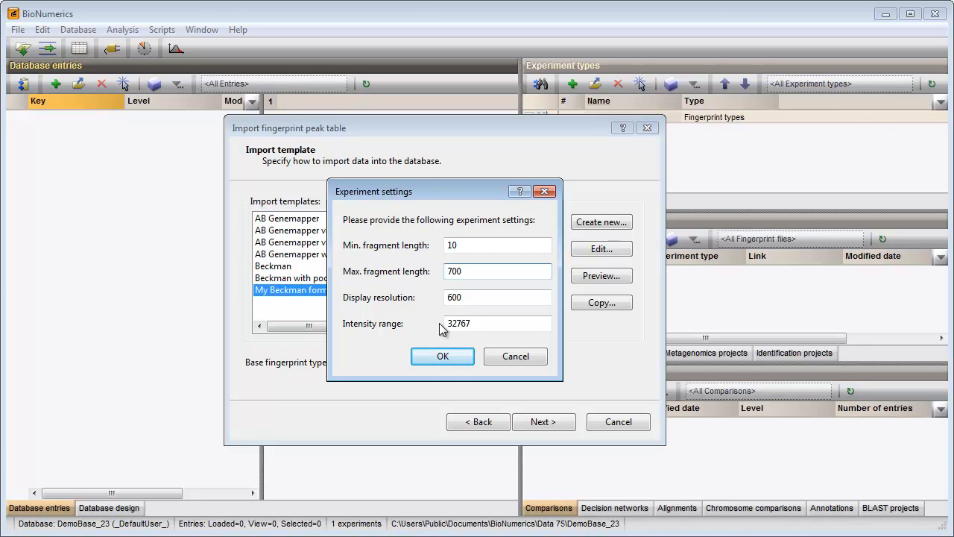
{"action": "triple_click", "coordinate": [498, 322]}
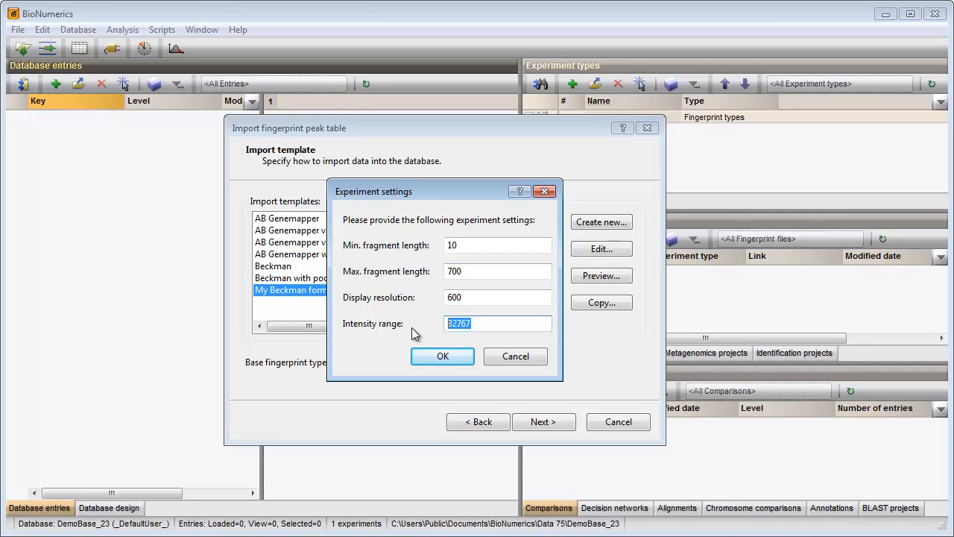
{"action": "type", "text": "65536"}
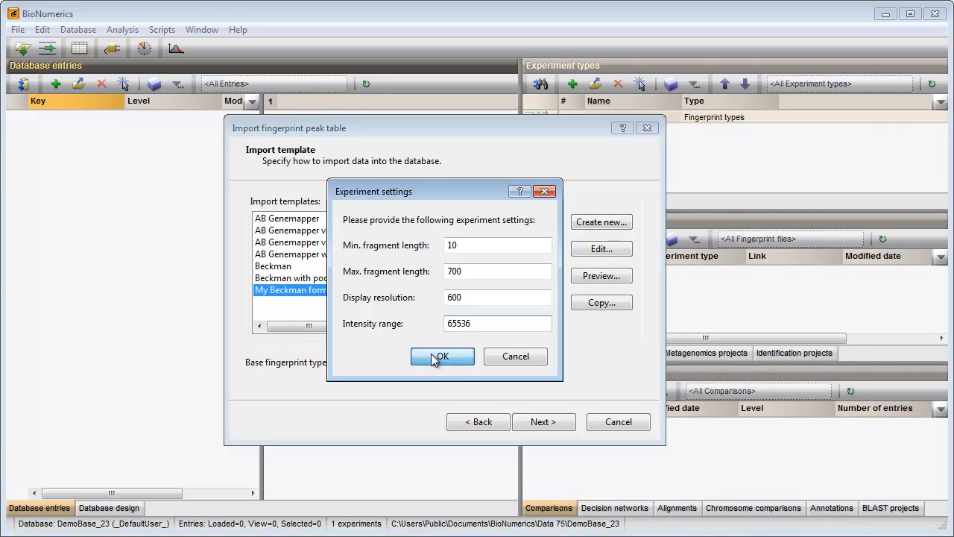
{"action": "left_click", "coordinate": [442, 357]}
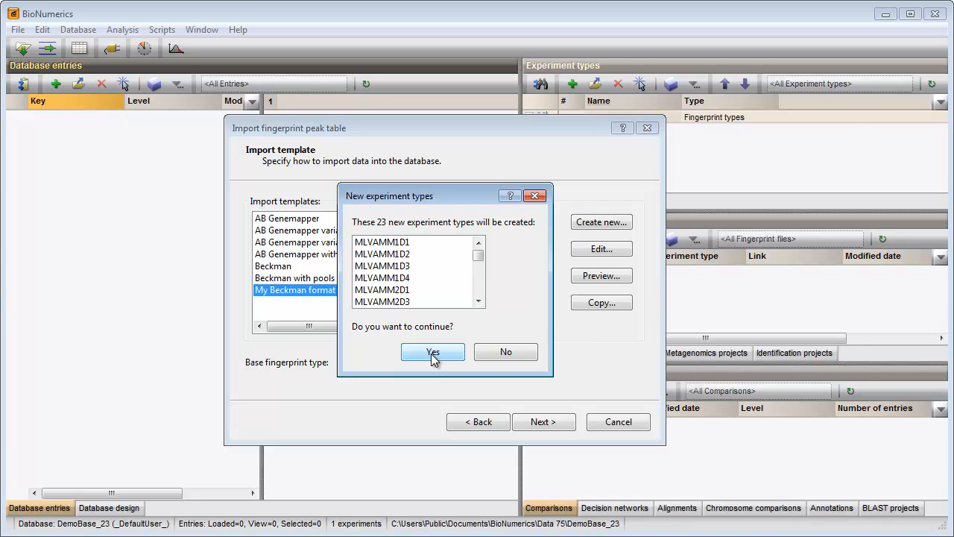
Create the 23 experiment types and finish the import as entries Sample001–Sample015.
{"action": "left_click", "coordinate": [433, 352]}
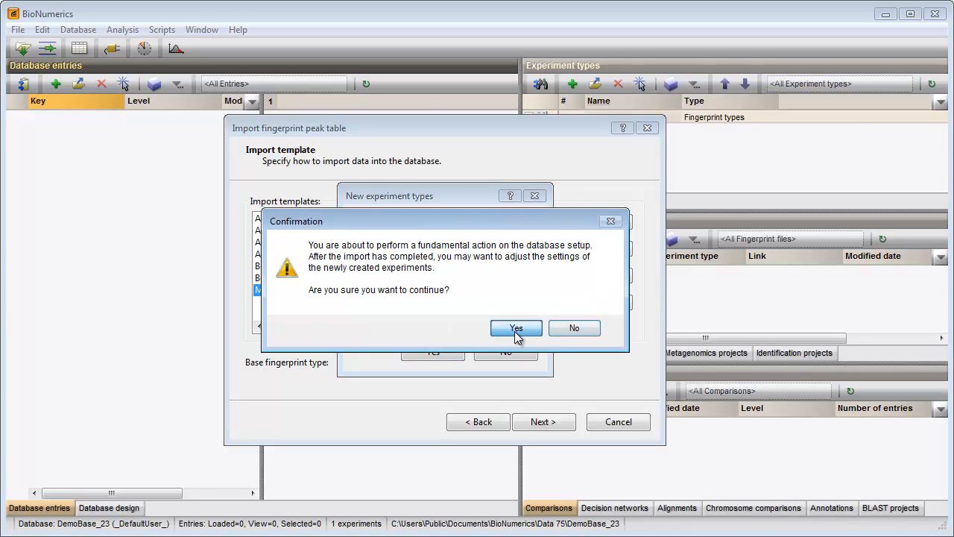
{"action": "left_click", "coordinate": [515, 328]}
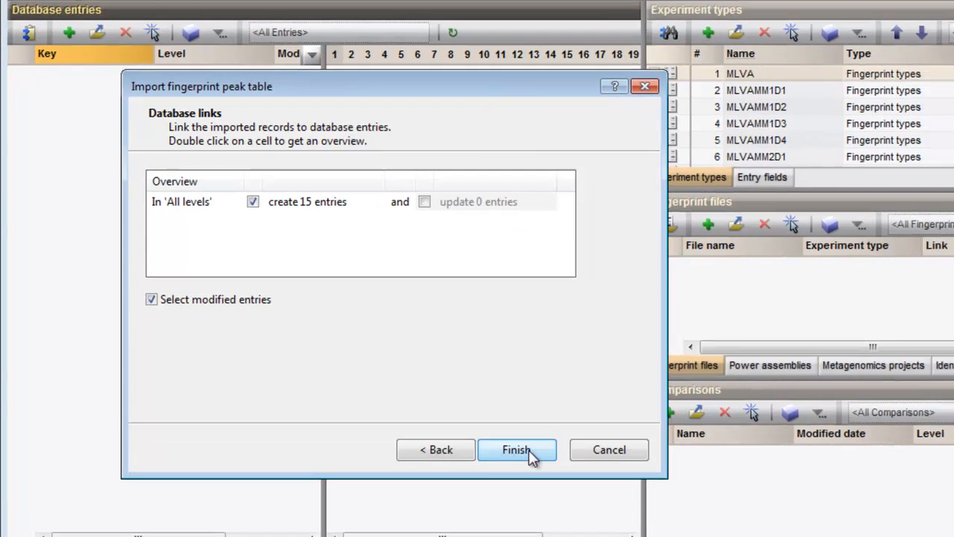
{"action": "left_click", "coordinate": [516, 450]}
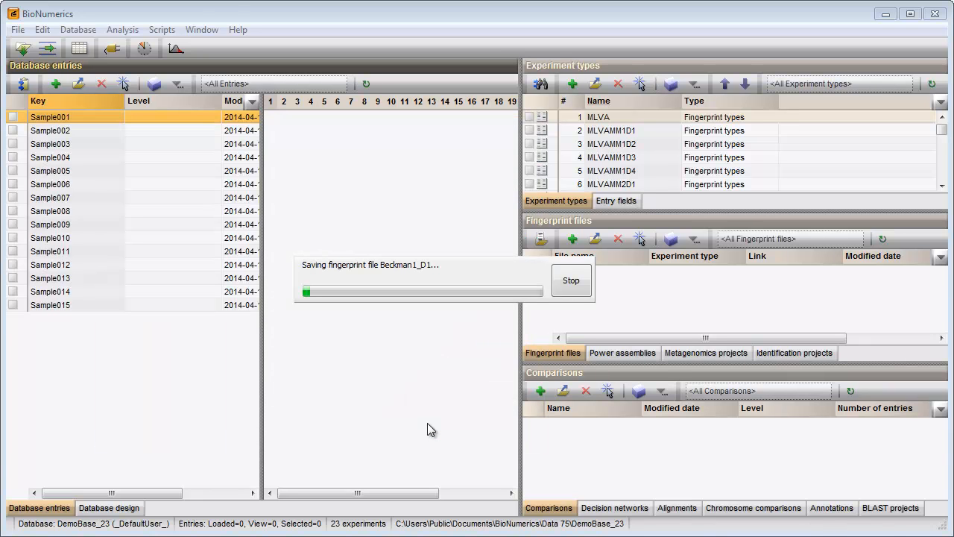